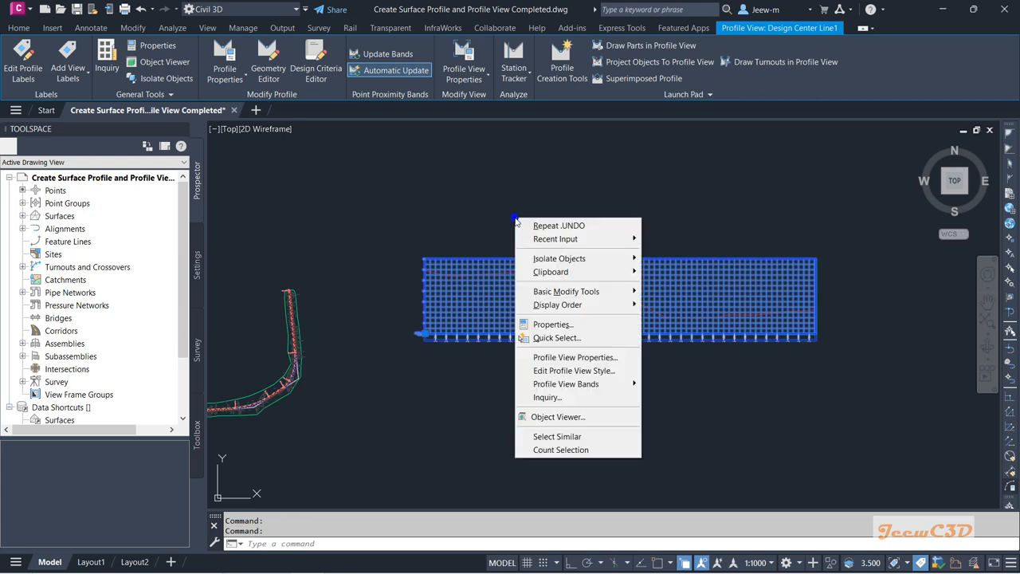
{"action": "mouse_move", "coordinate": [573, 371]}
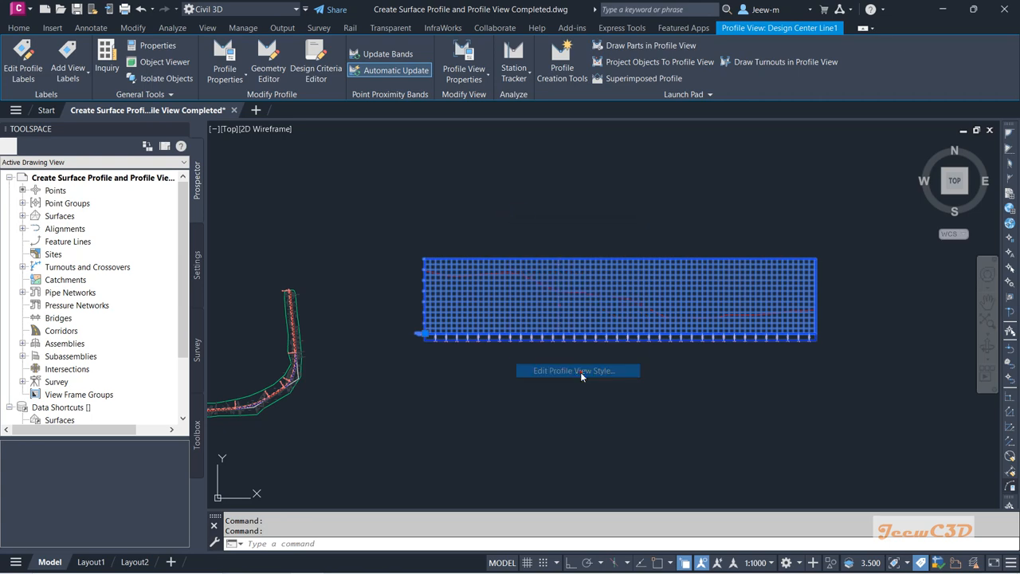
- Open the Land Desktop Profile View style settings and show its grid options
{"action": "left_click", "coordinate": [578, 370]}
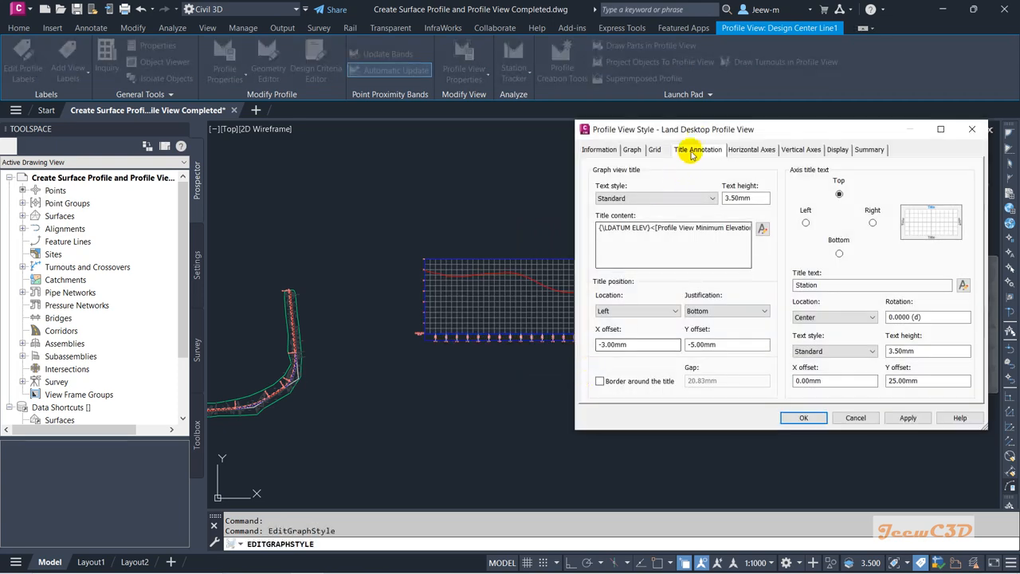
{"action": "left_click_drag", "start_coordinate": [673, 129], "coordinate": [408, 141]}
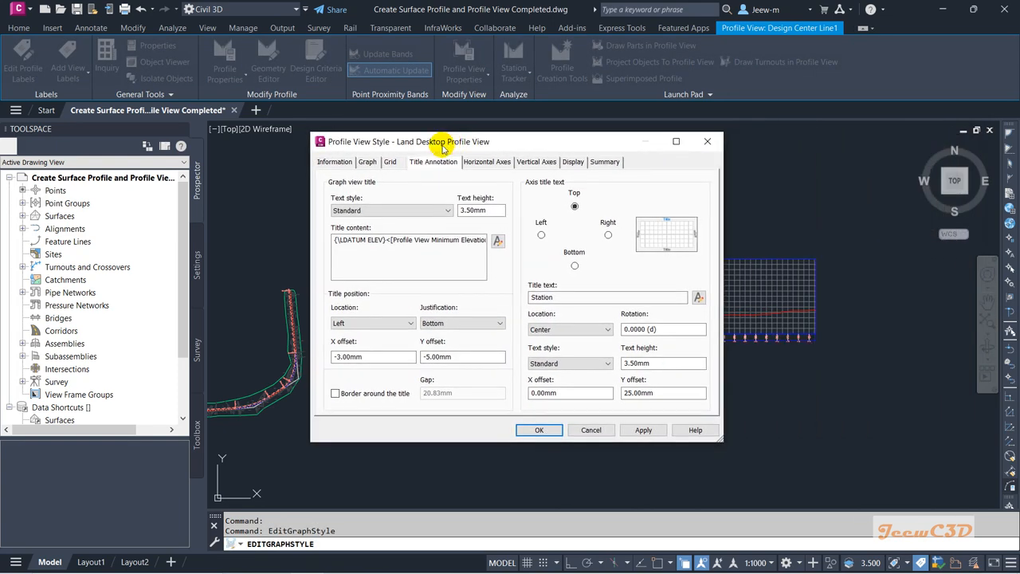
{"action": "left_click", "coordinate": [390, 162]}
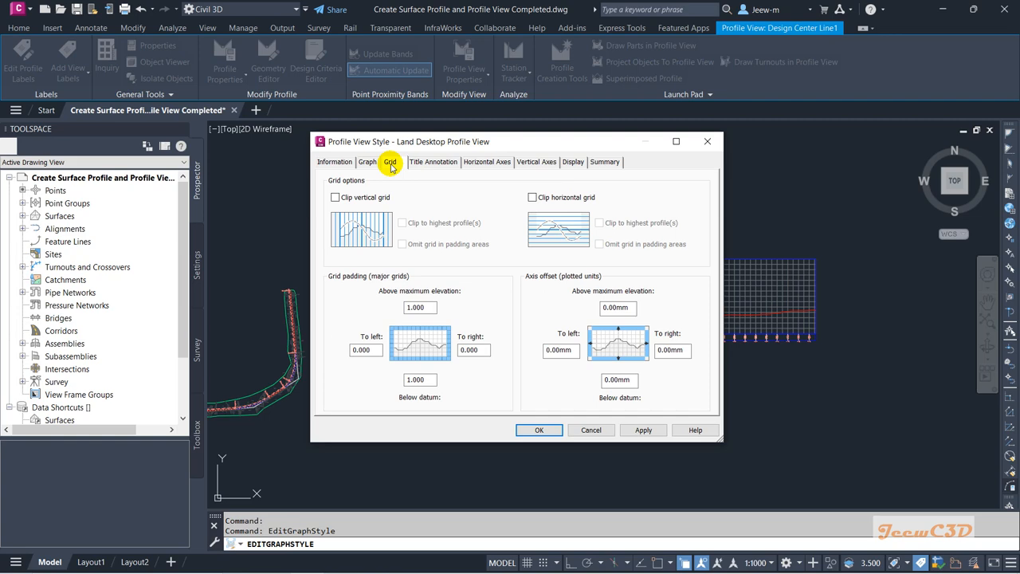
{"action": "mouse_move", "coordinate": [395, 162]}
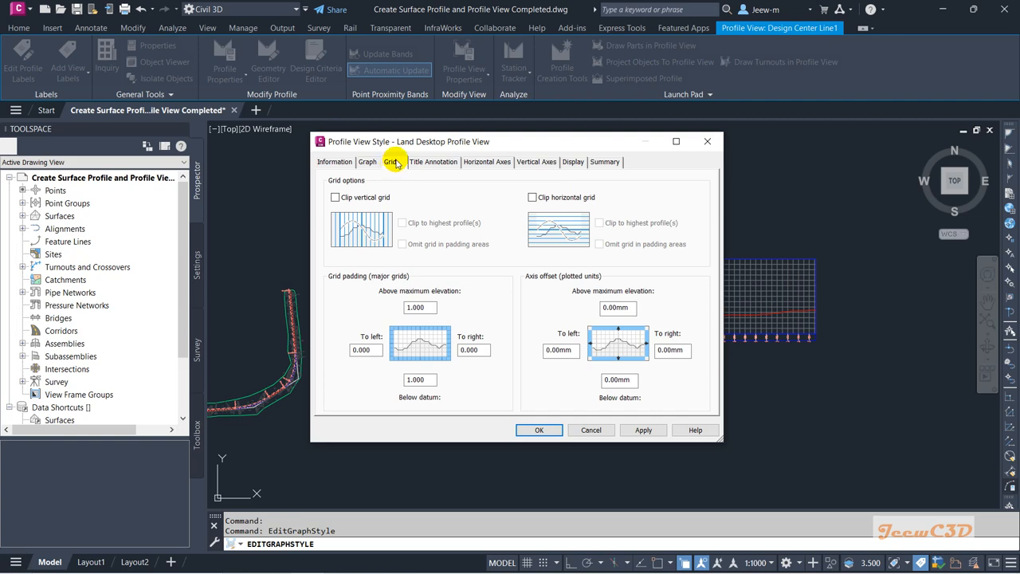
{"action": "mouse_move", "coordinate": [393, 171]}
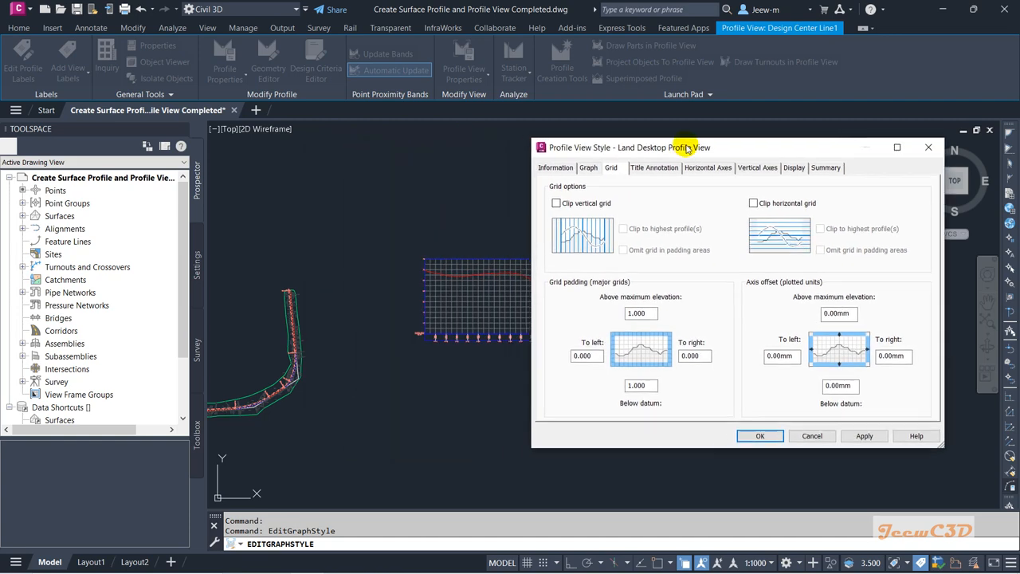
- Clip vertical and horizontal grid lines to the highest profile and apply the style
{"action": "left_click", "coordinate": [556, 202]}
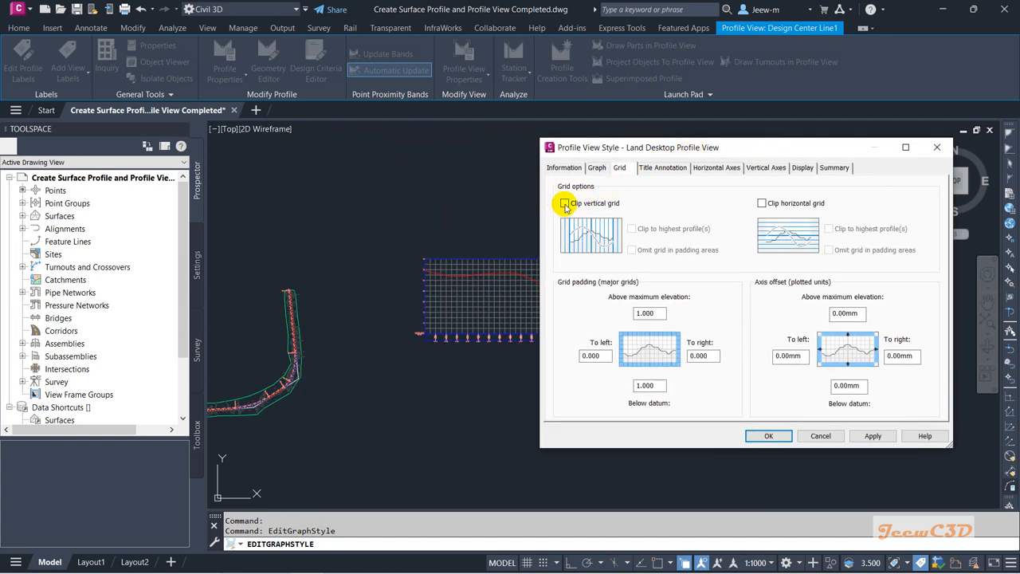
{"action": "left_click", "coordinate": [565, 202]}
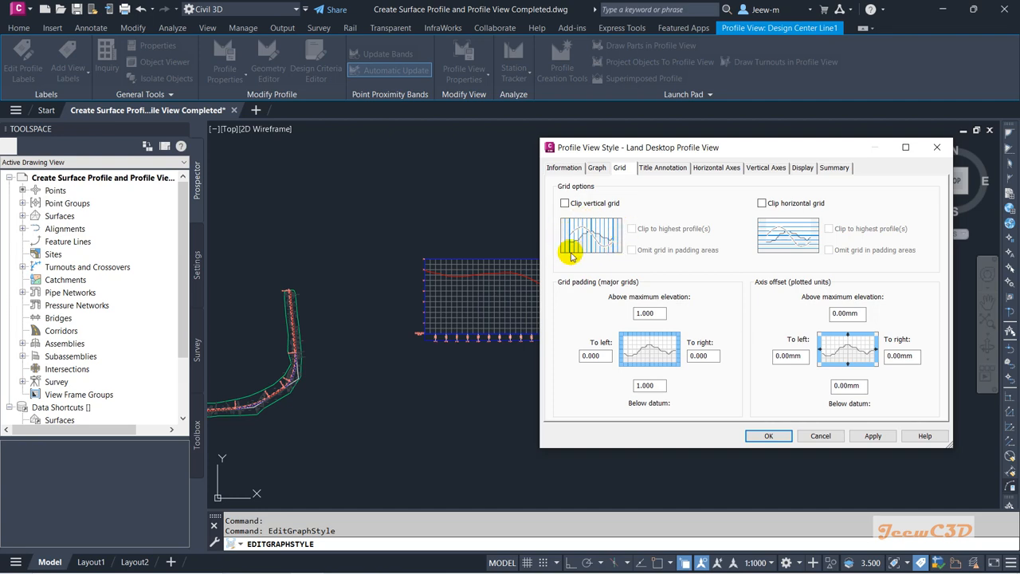
{"action": "left_click", "coordinate": [565, 202]}
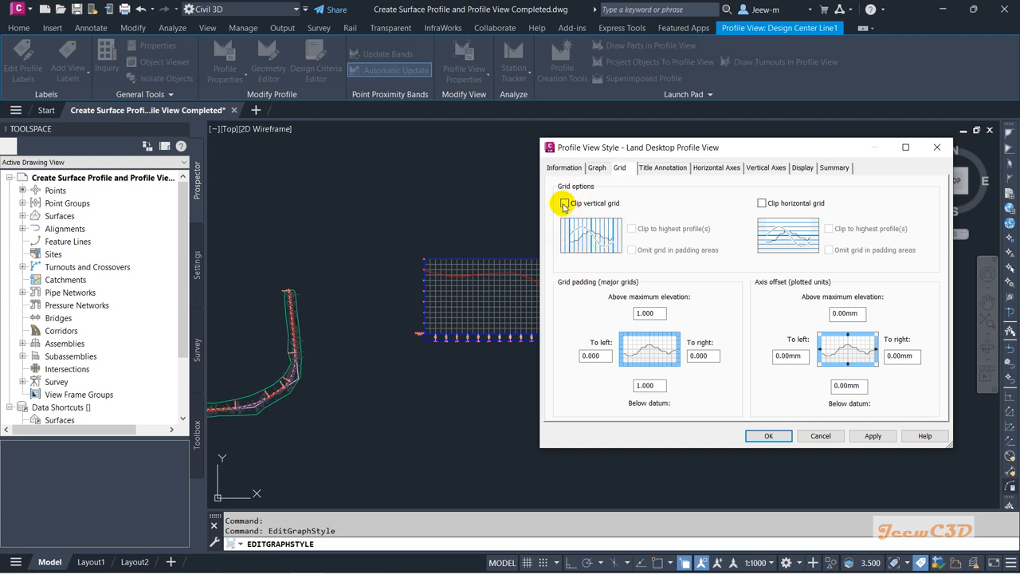
{"action": "left_click", "coordinate": [565, 203]}
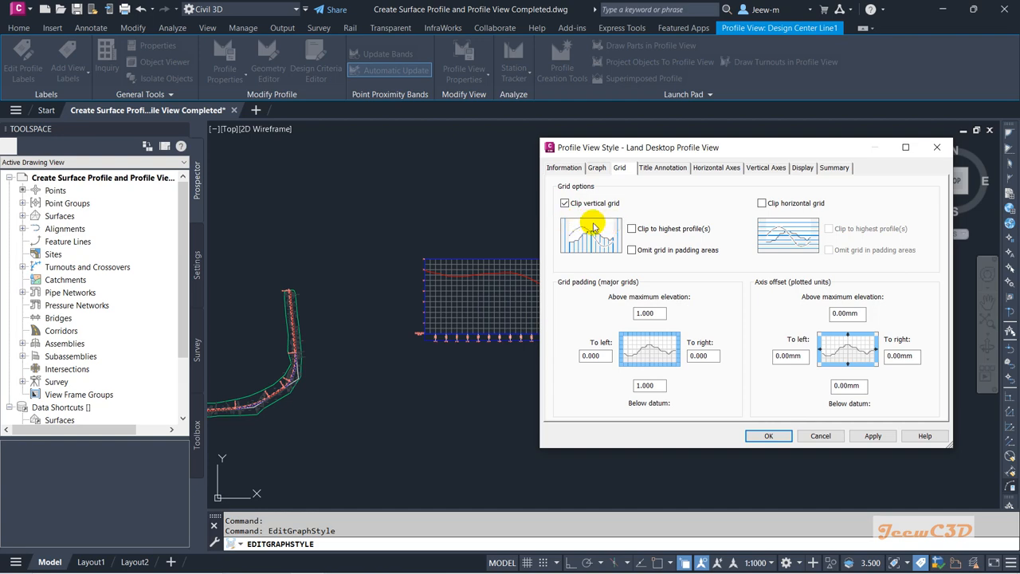
{"action": "mouse_move", "coordinate": [575, 235]}
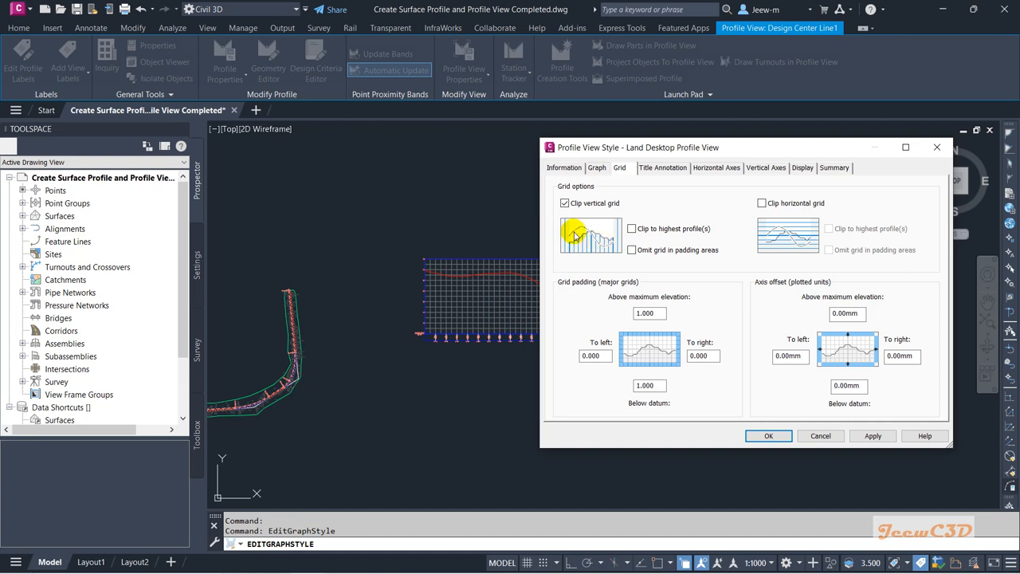
{"action": "mouse_move", "coordinate": [594, 243]}
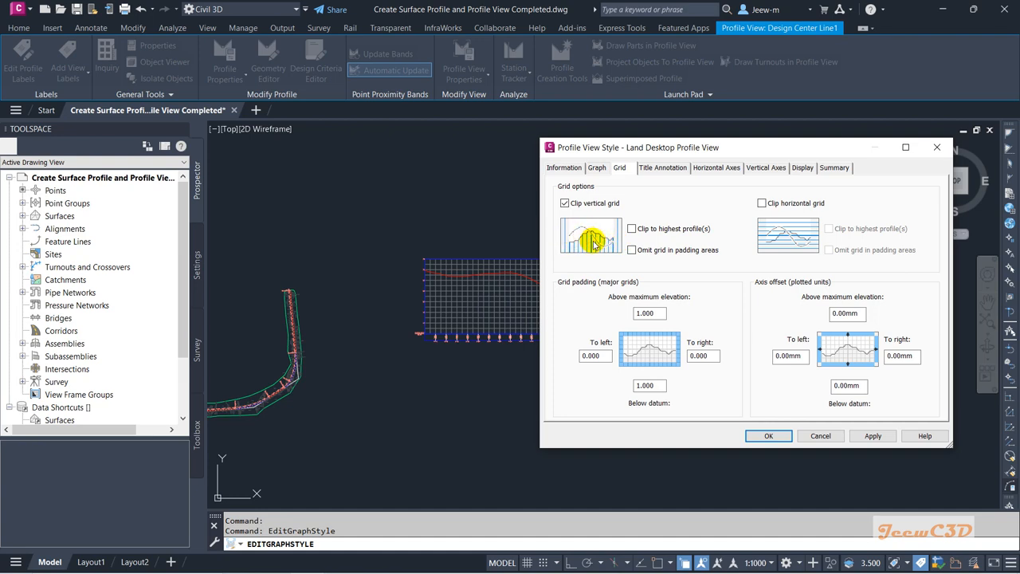
{"action": "mouse_move", "coordinate": [592, 237]}
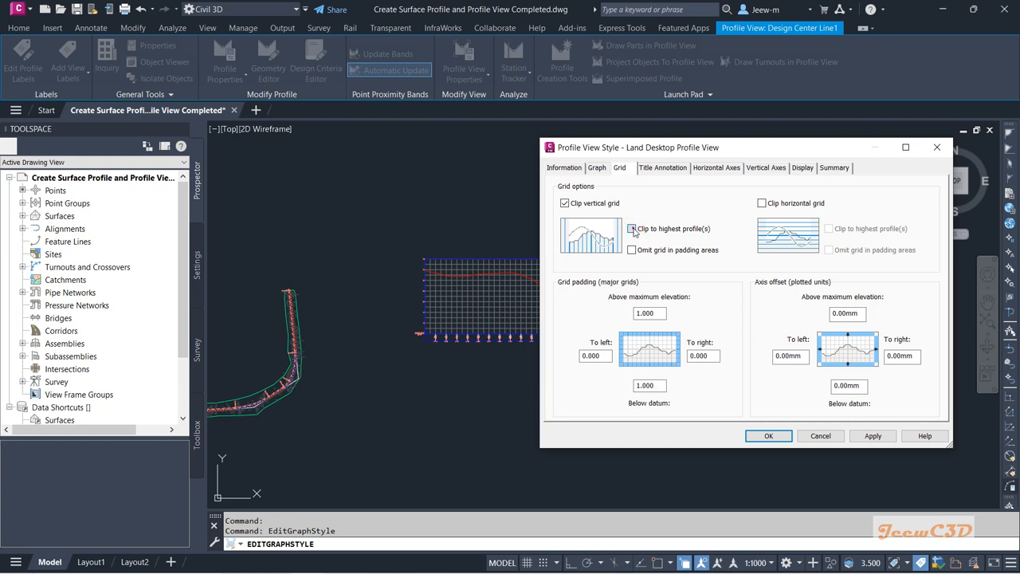
{"action": "left_click", "coordinate": [632, 228]}
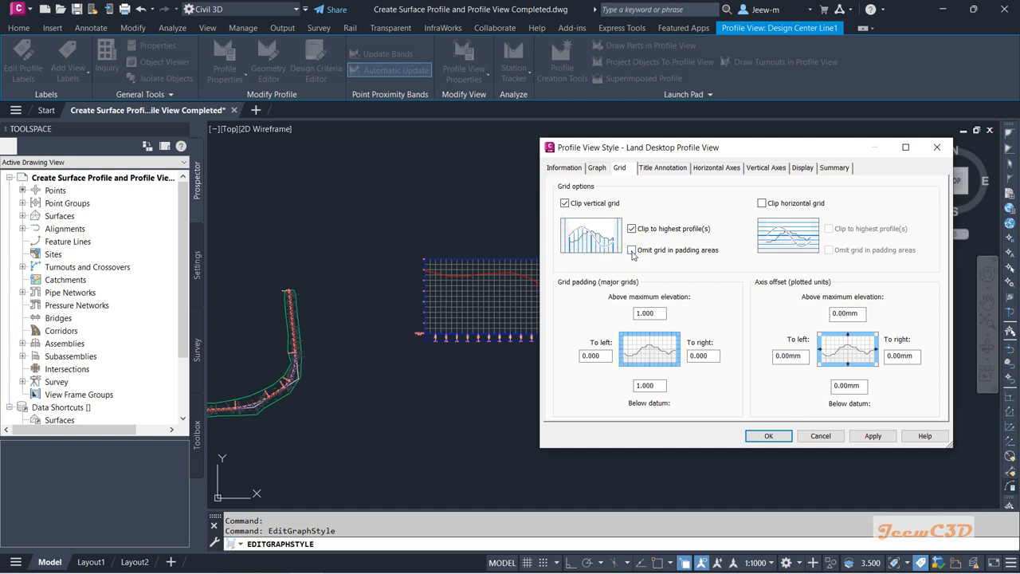
{"action": "left_click", "coordinate": [632, 250]}
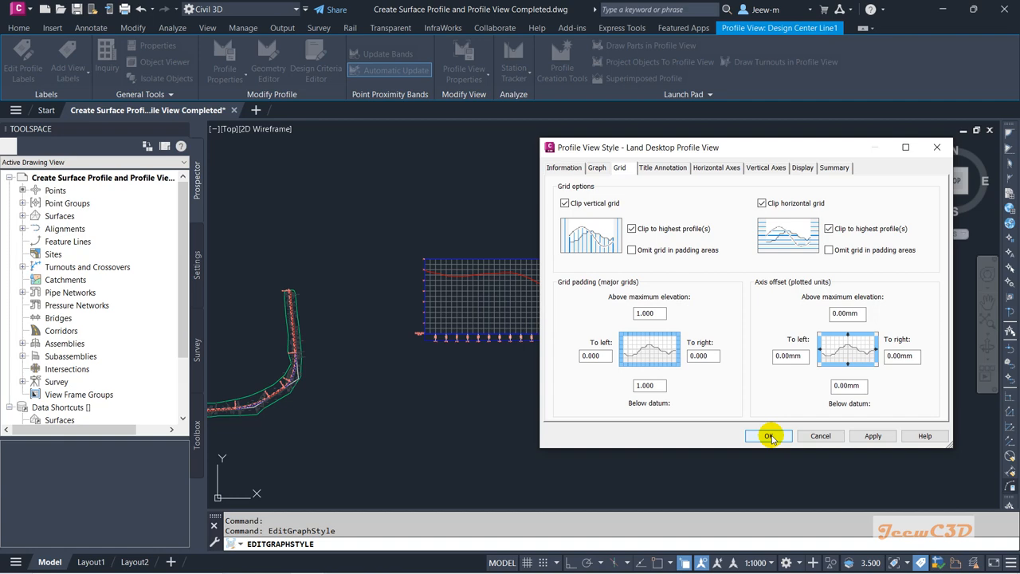
{"action": "left_click", "coordinate": [768, 436]}
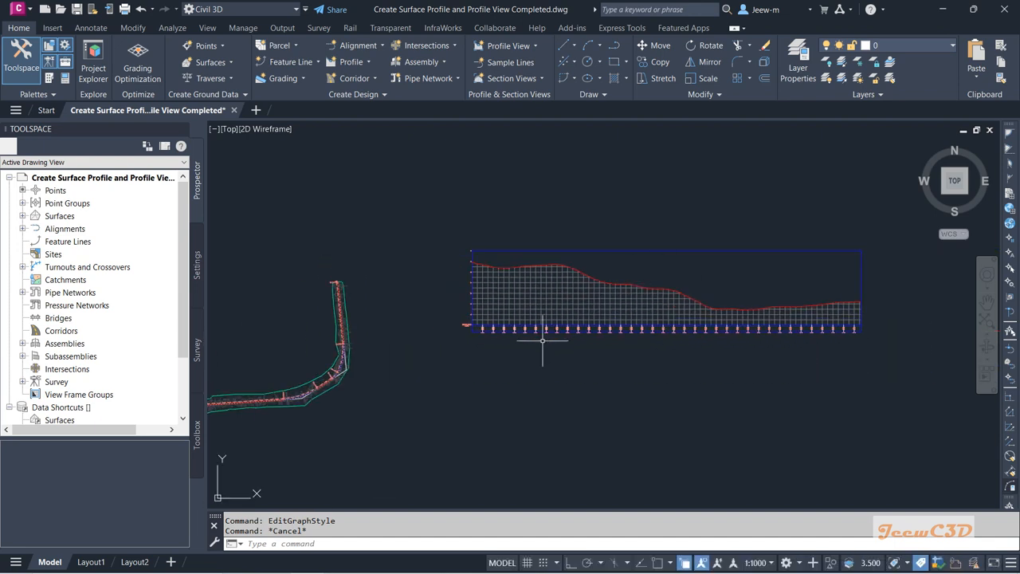
{"action": "mouse_move", "coordinate": [536, 351]}
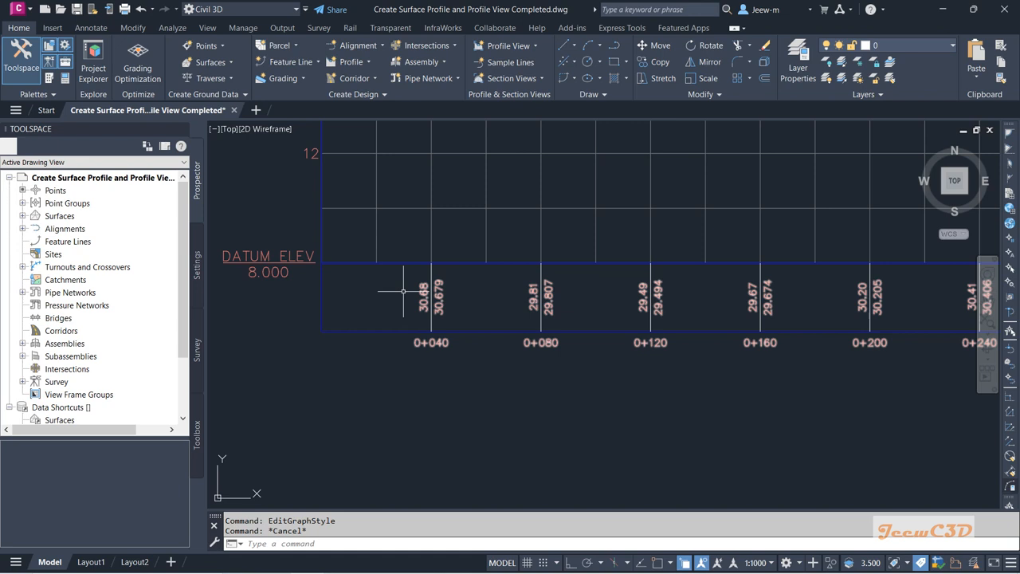
{"action": "mouse_move", "coordinate": [480, 294]}
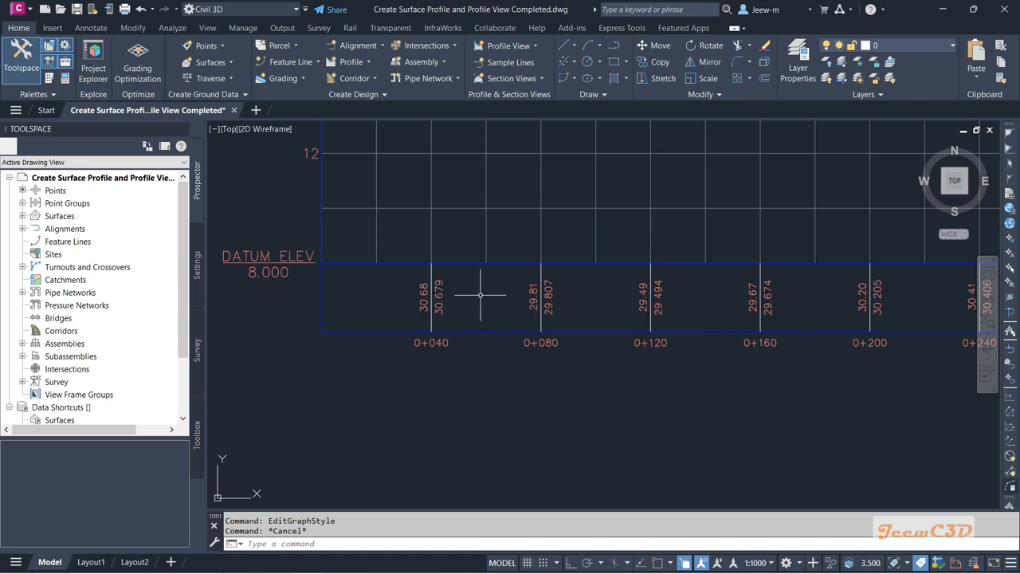
{"action": "mouse_move", "coordinate": [526, 388]}
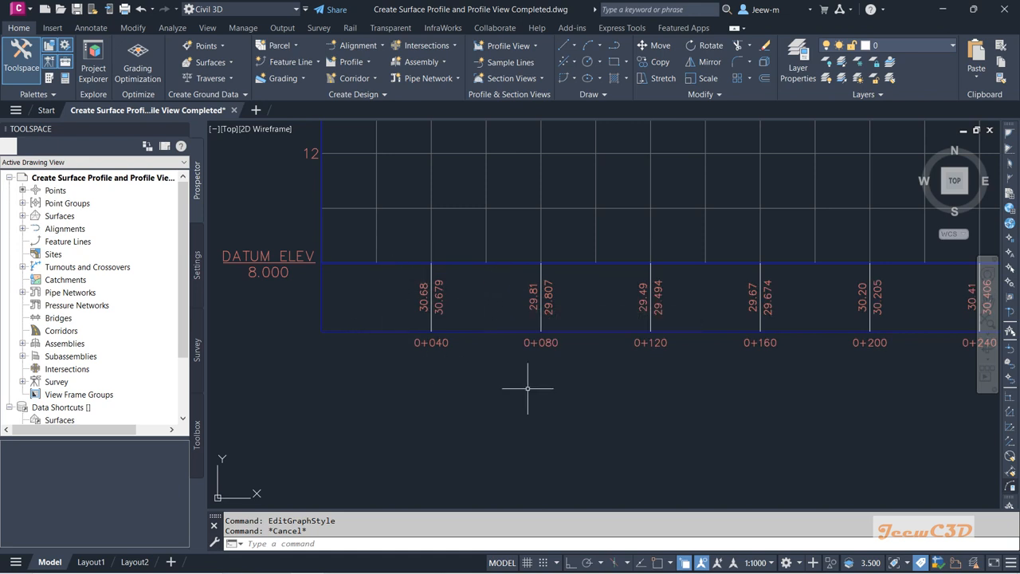
{"action": "mouse_move", "coordinate": [468, 317]}
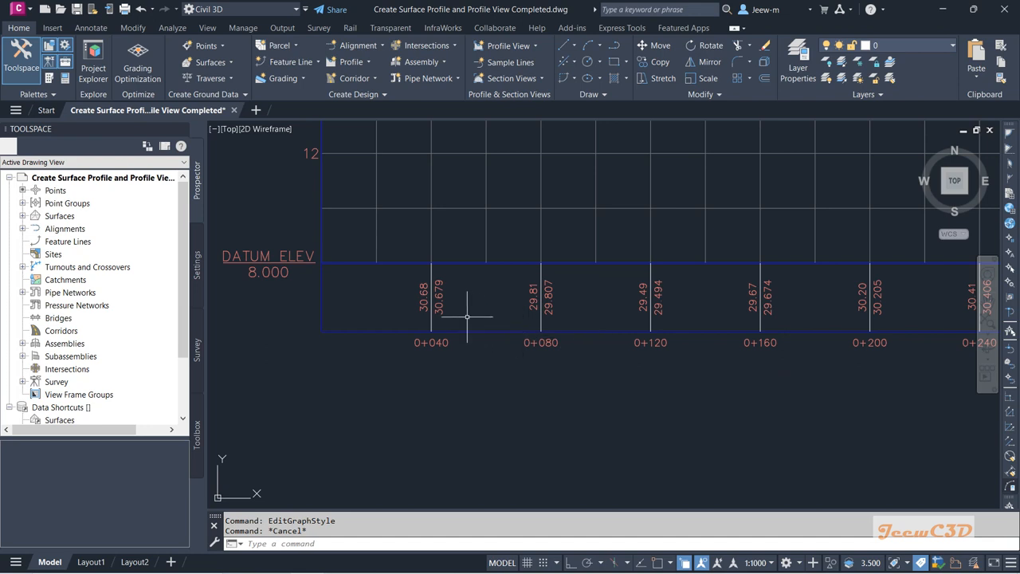
{"action": "mouse_move", "coordinate": [620, 314]}
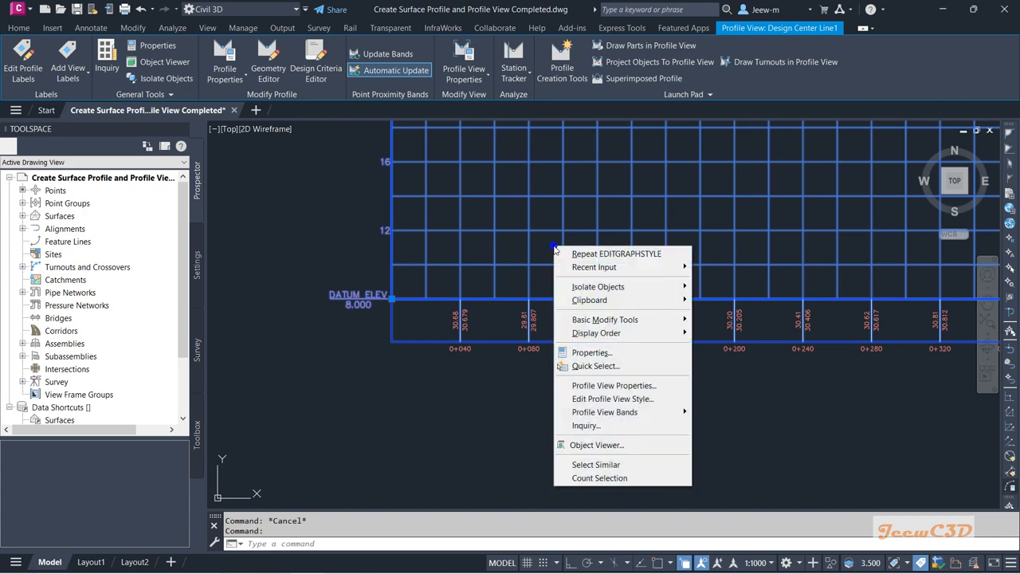
{"action": "mouse_move", "coordinate": [613, 385]}
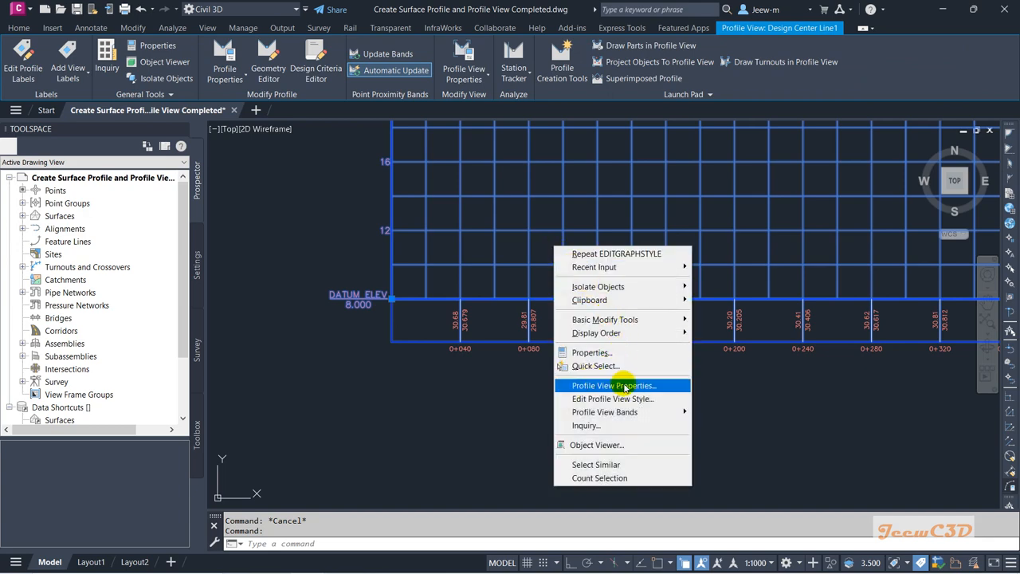
- Set the elevation band's major station interval to 20 m, unmatched from grid increments
{"action": "left_click", "coordinate": [614, 385]}
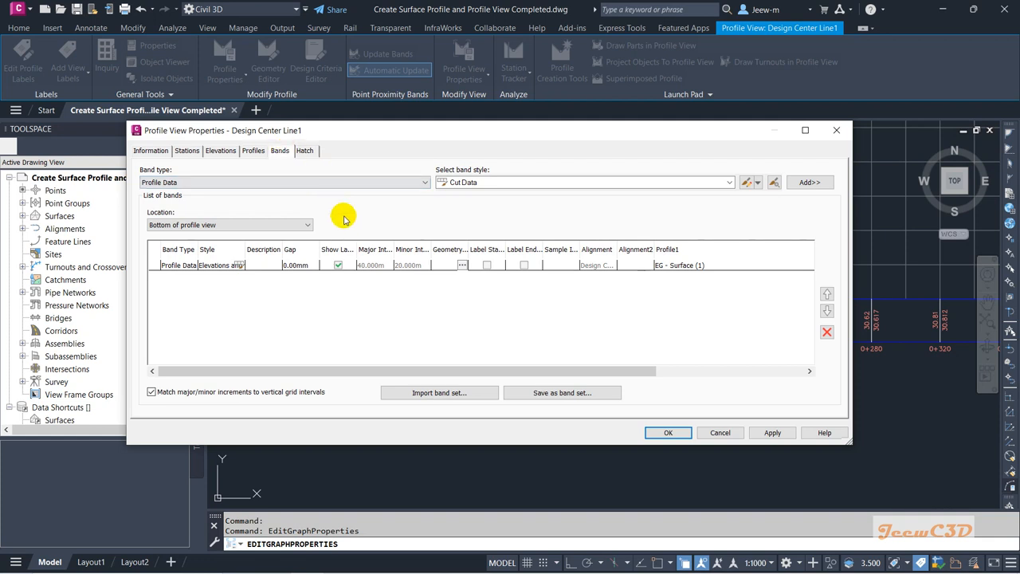
{"action": "mouse_move", "coordinate": [434, 140]}
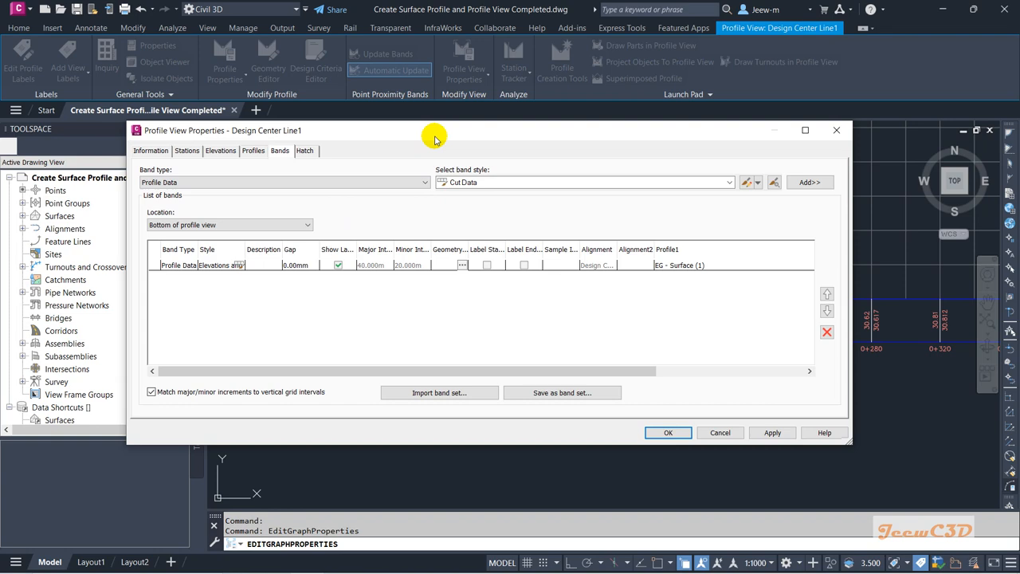
{"action": "left_click_drag", "start_coordinate": [434, 130], "coordinate": [223, 95]}
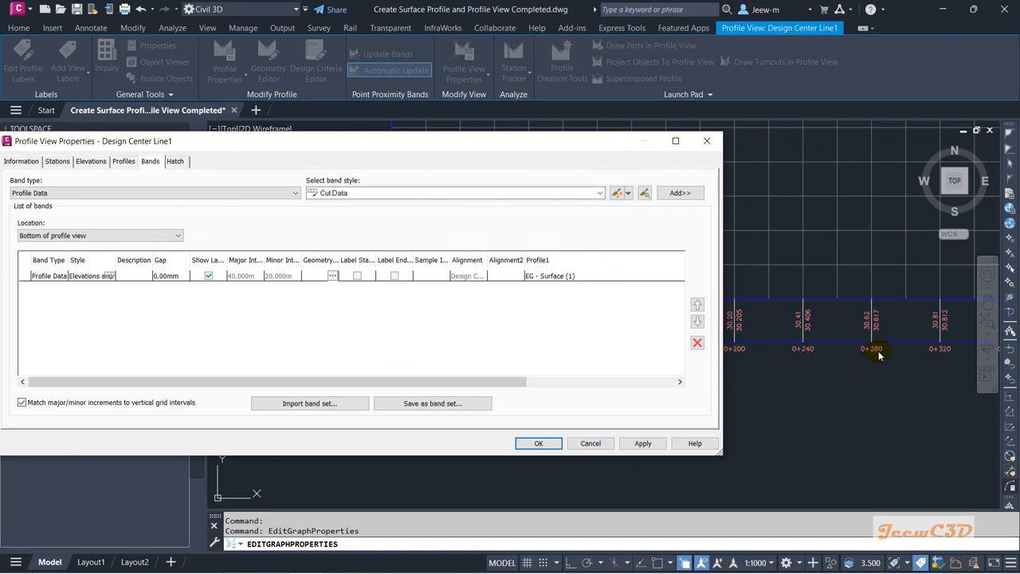
{"action": "mouse_move", "coordinate": [829, 356]}
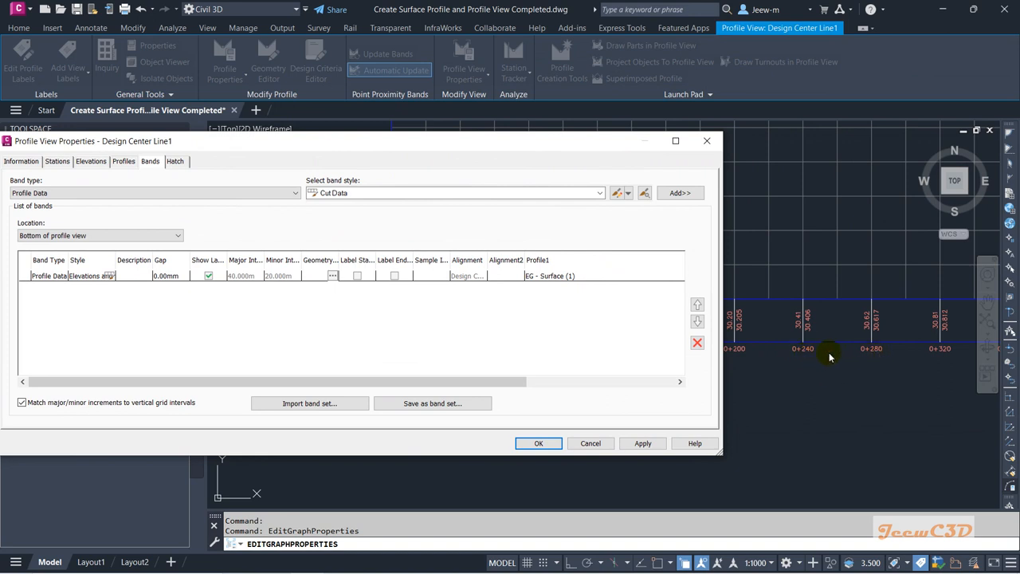
{"action": "mouse_move", "coordinate": [767, 256]}
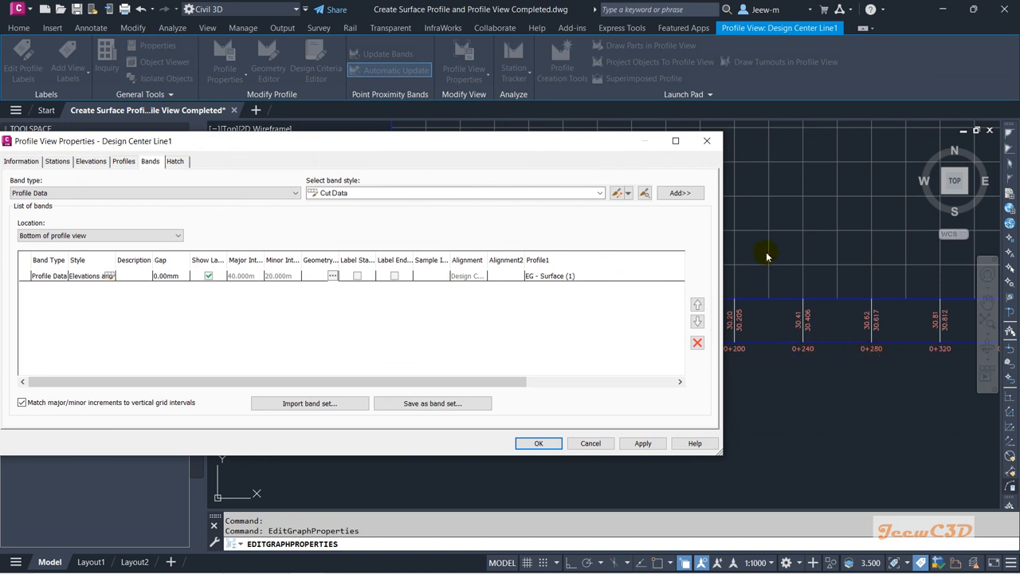
{"action": "mouse_move", "coordinate": [785, 303]}
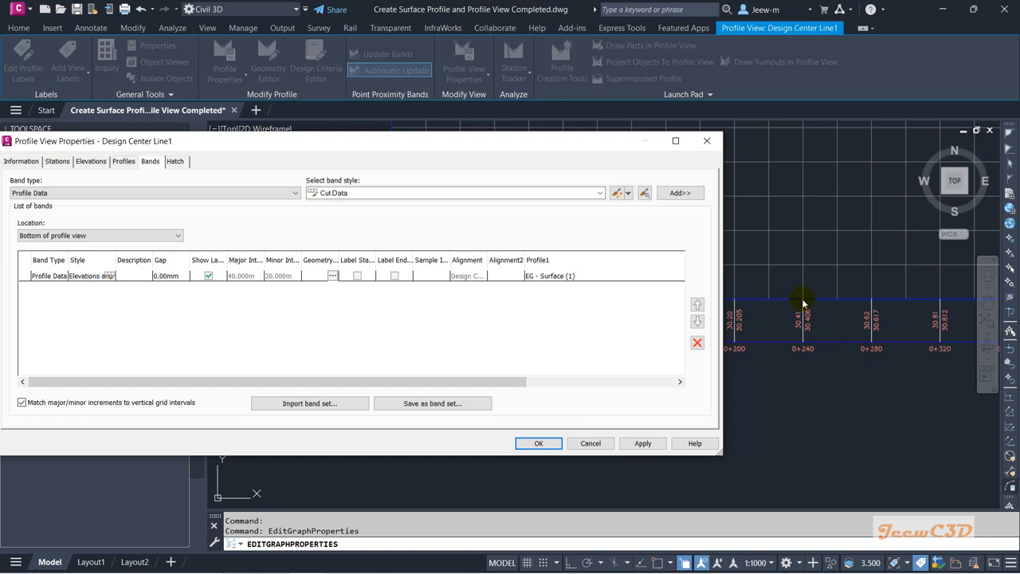
{"action": "mouse_move", "coordinate": [843, 299]}
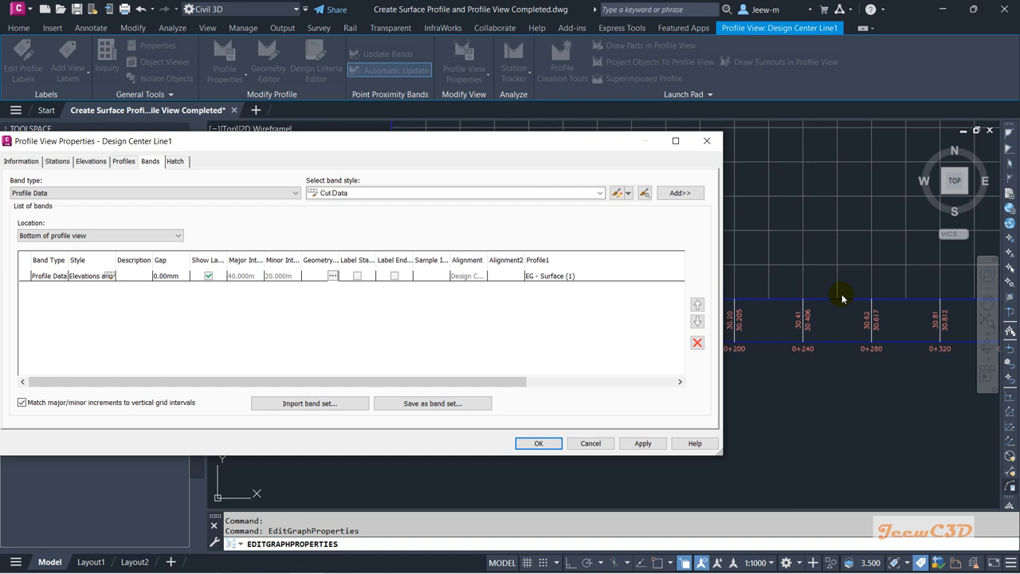
{"action": "mouse_move", "coordinate": [166, 391]}
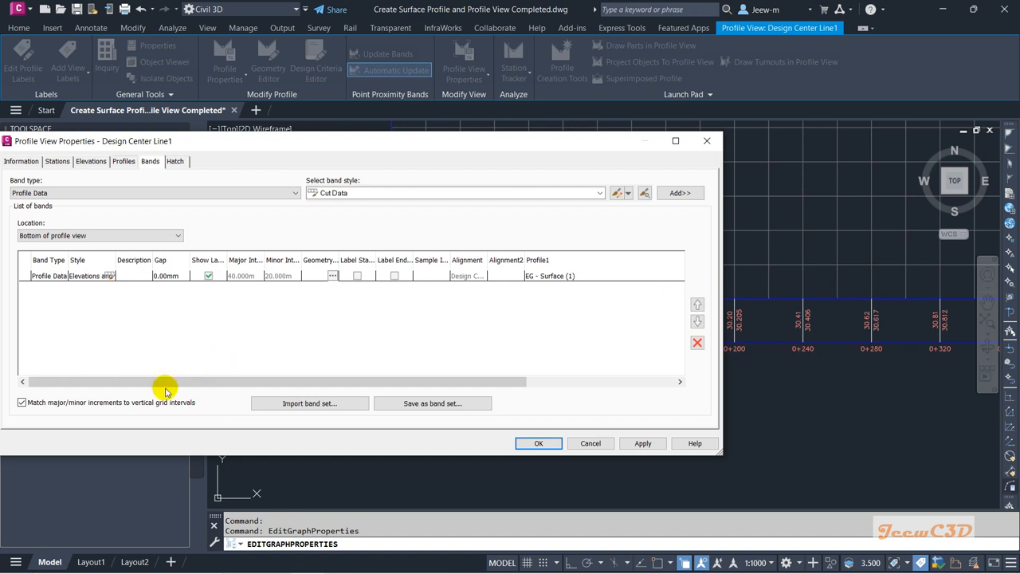
{"action": "left_click", "coordinate": [22, 402]}
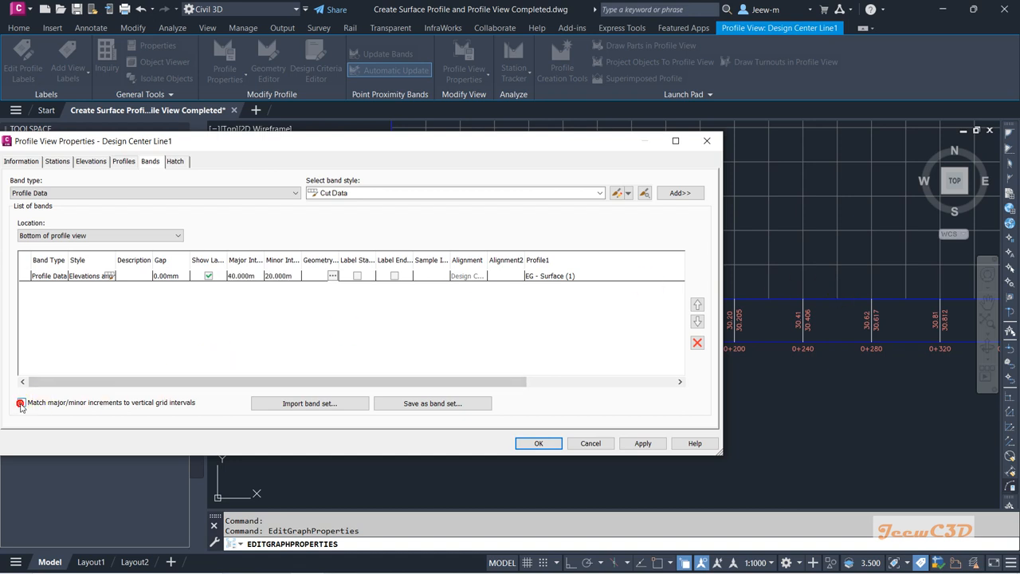
{"action": "left_click", "coordinate": [21, 402]}
{"action": "type", "text": "20"}
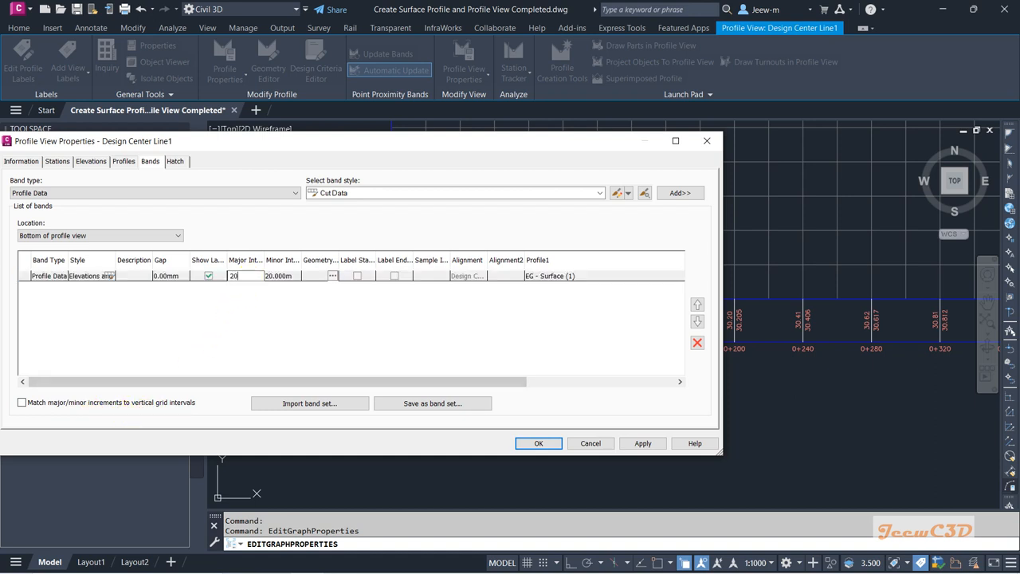
{"action": "left_click", "coordinate": [280, 275]}
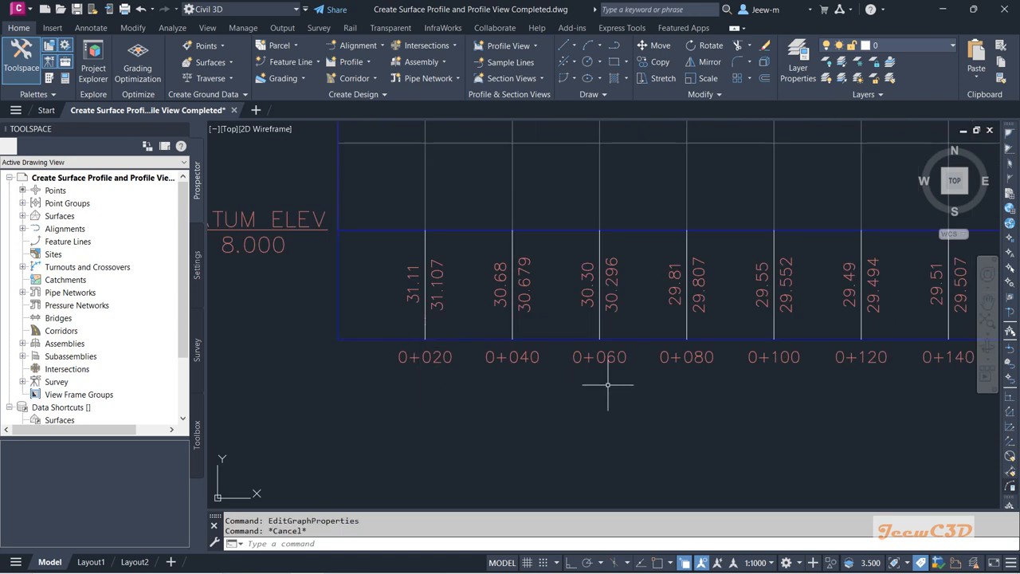
{"action": "mouse_move", "coordinate": [607, 387]}
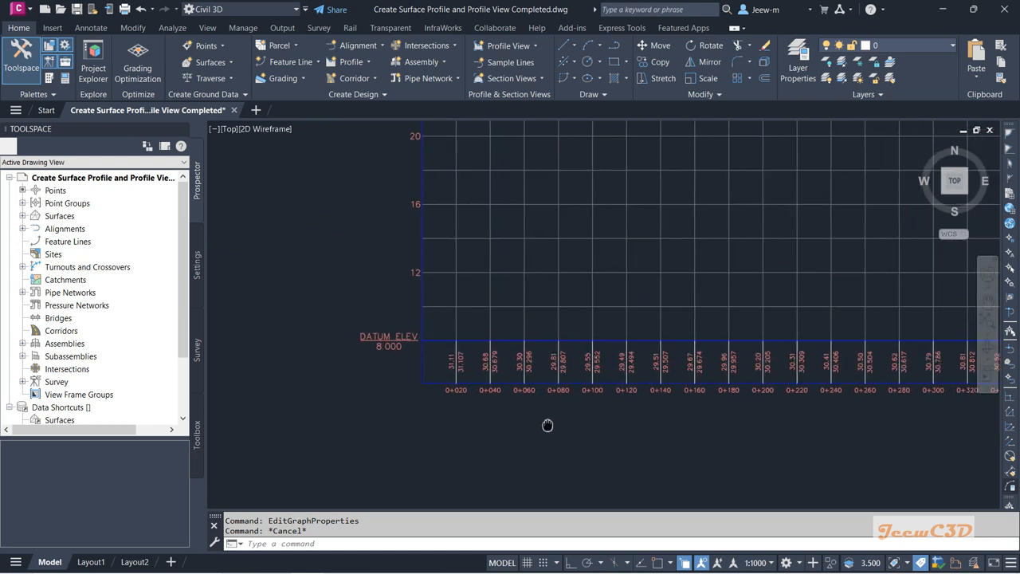
{"action": "left_click_drag", "start_coordinate": [548, 425], "coordinate": [494, 406]}
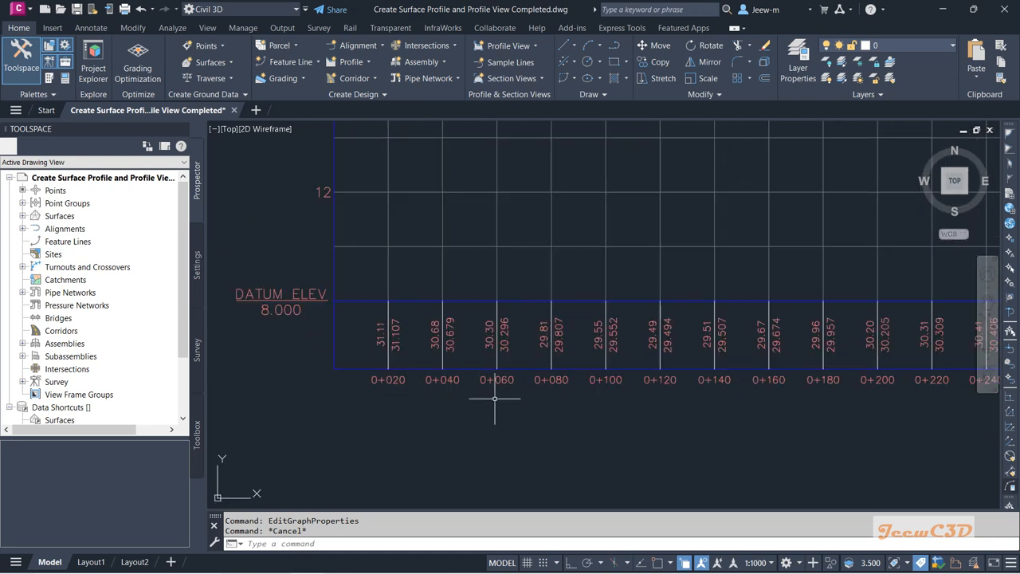
{"action": "mouse_move", "coordinate": [508, 409]}
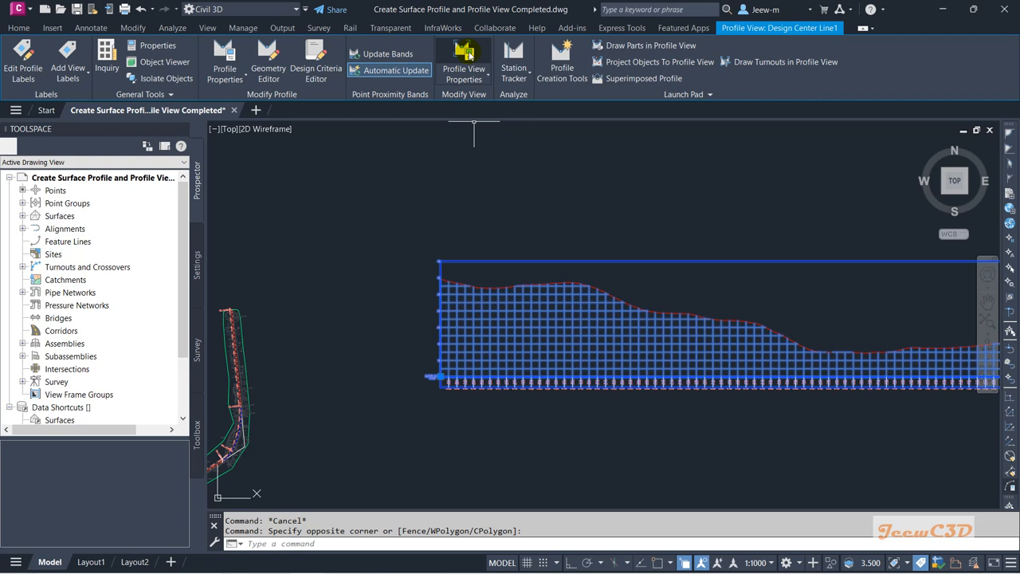
- In the profile view's band properties, choose Profile Data as the band type
{"action": "left_click", "coordinate": [464, 67]}
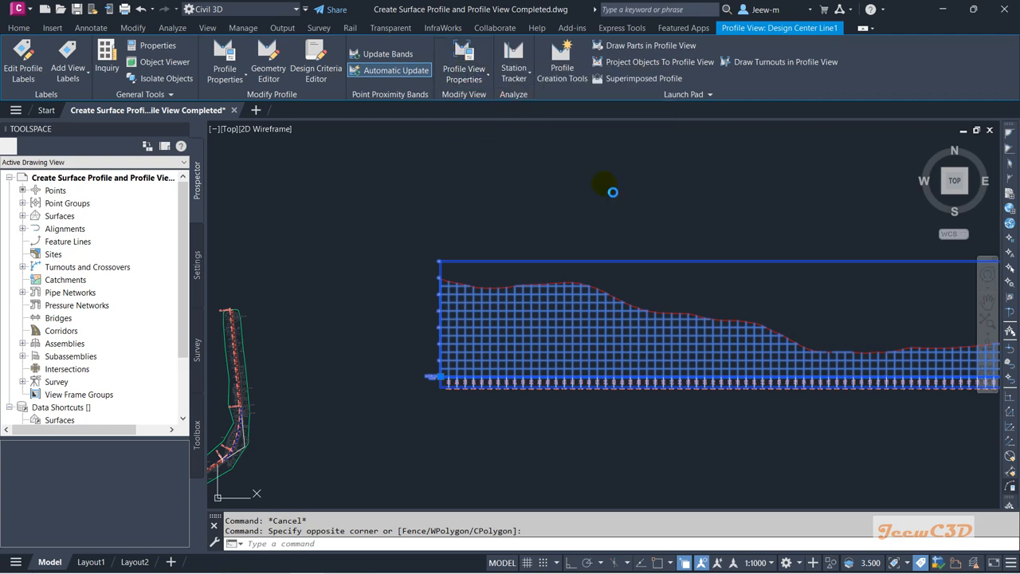
{"action": "left_click", "coordinate": [463, 68]}
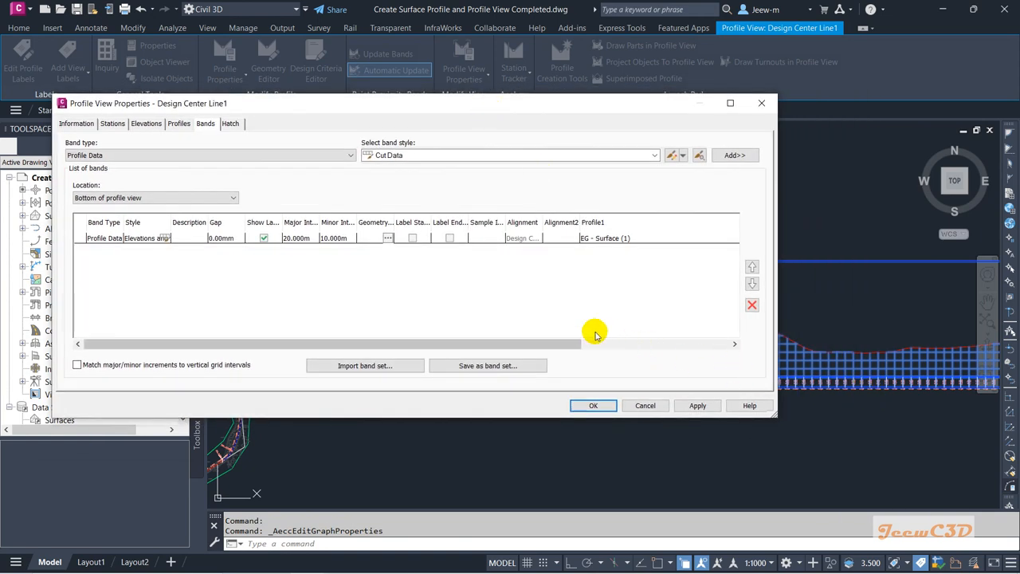
{"action": "mouse_move", "coordinate": [183, 303]}
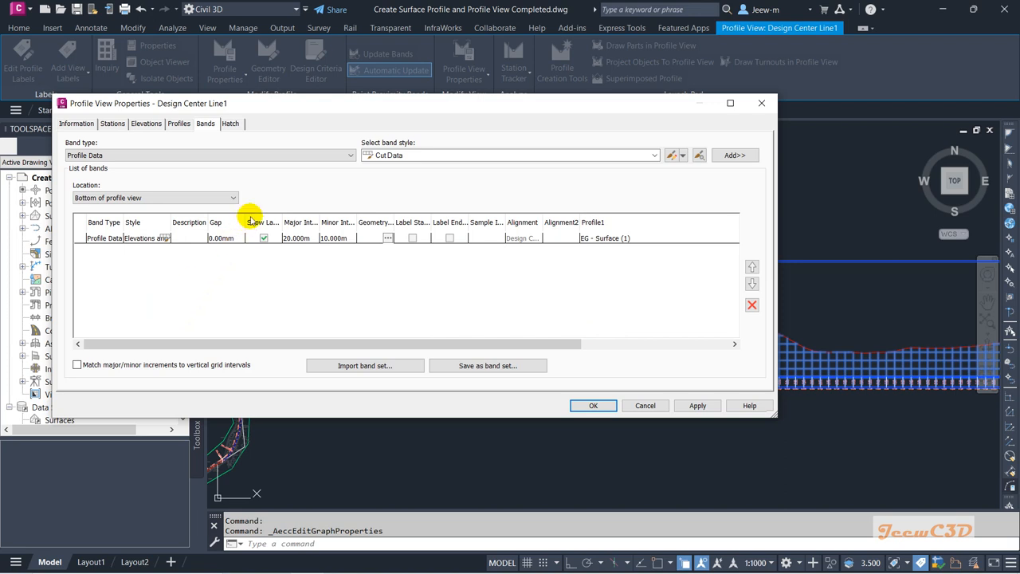
{"action": "left_click", "coordinate": [84, 155]}
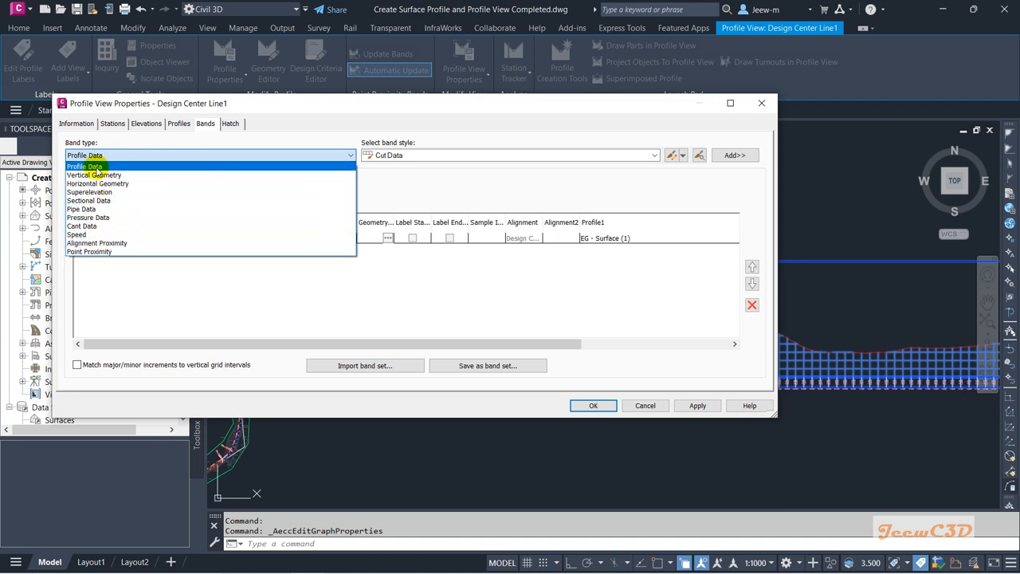
{"action": "left_click", "coordinate": [84, 165]}
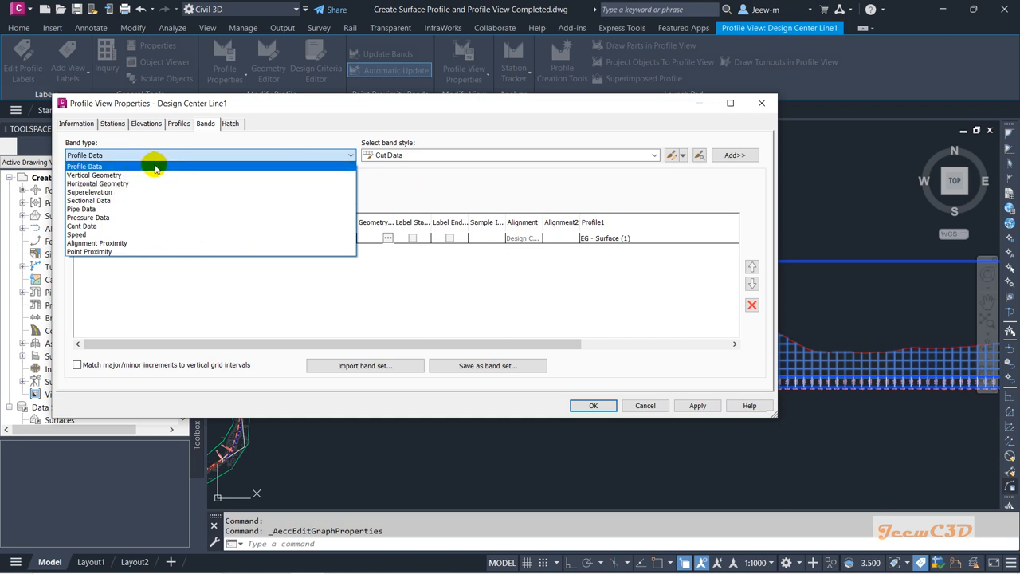
{"action": "left_click", "coordinate": [85, 165]}
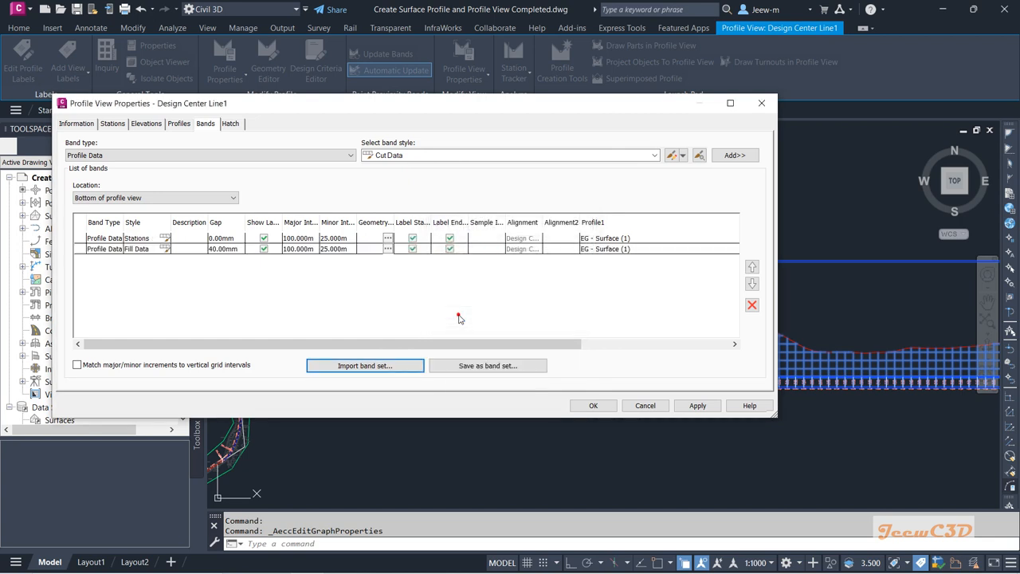
- Import the EG FG Elevations and Stations band set, replacing the existing bands
{"action": "left_click", "coordinate": [223, 248]}
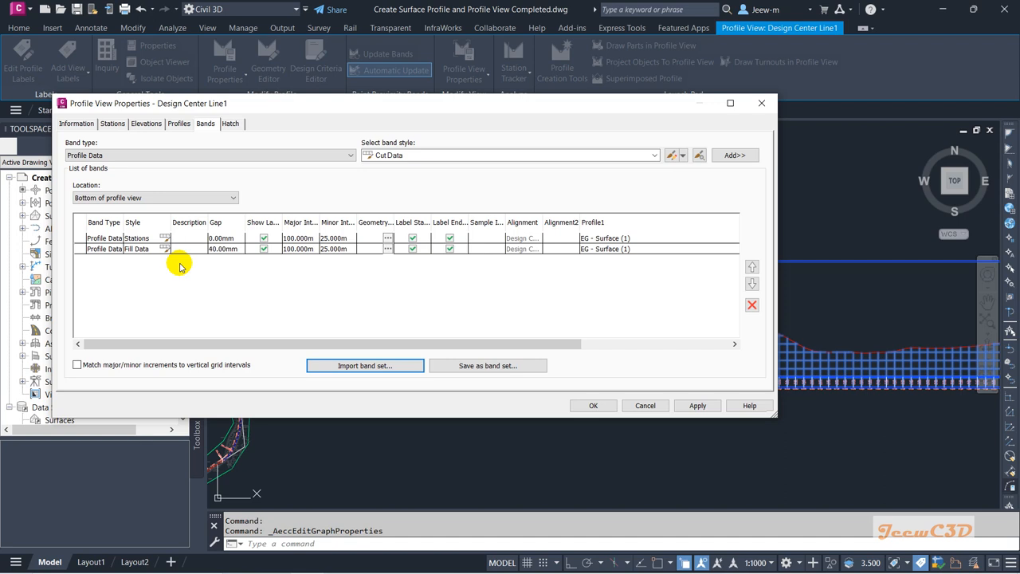
{"action": "mouse_move", "coordinate": [180, 267]}
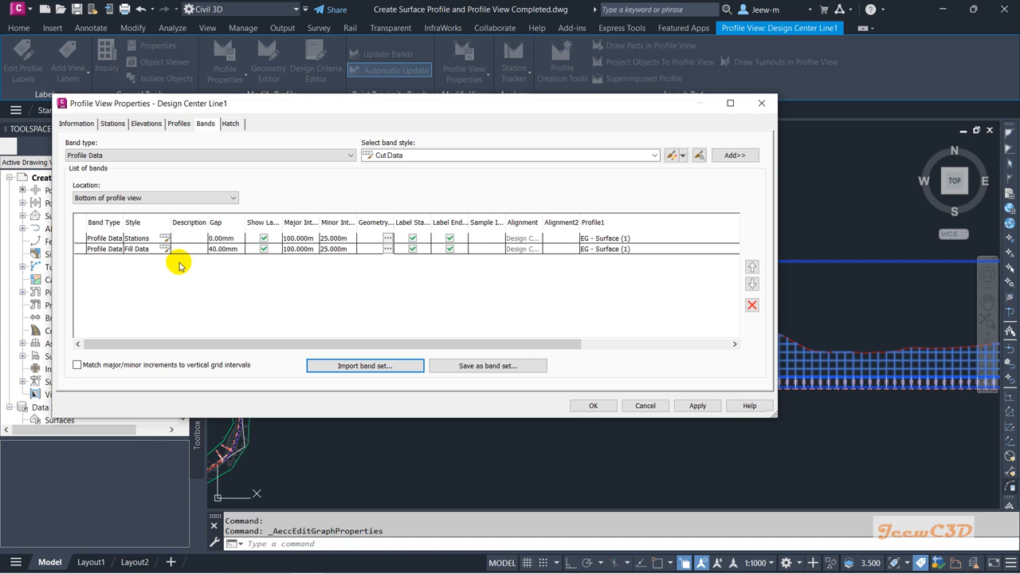
{"action": "left_click", "coordinate": [364, 365]}
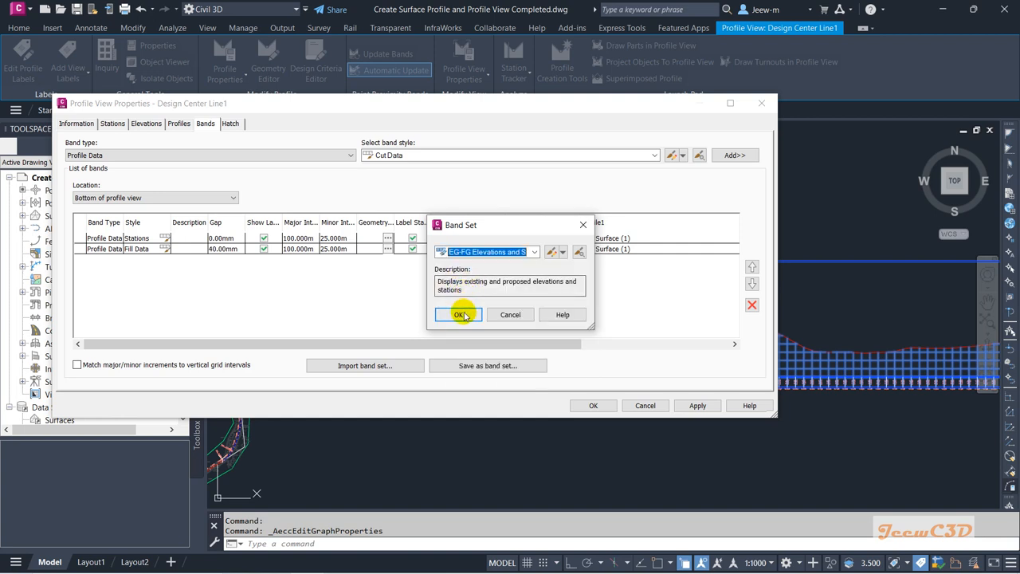
{"action": "left_click", "coordinate": [459, 314]}
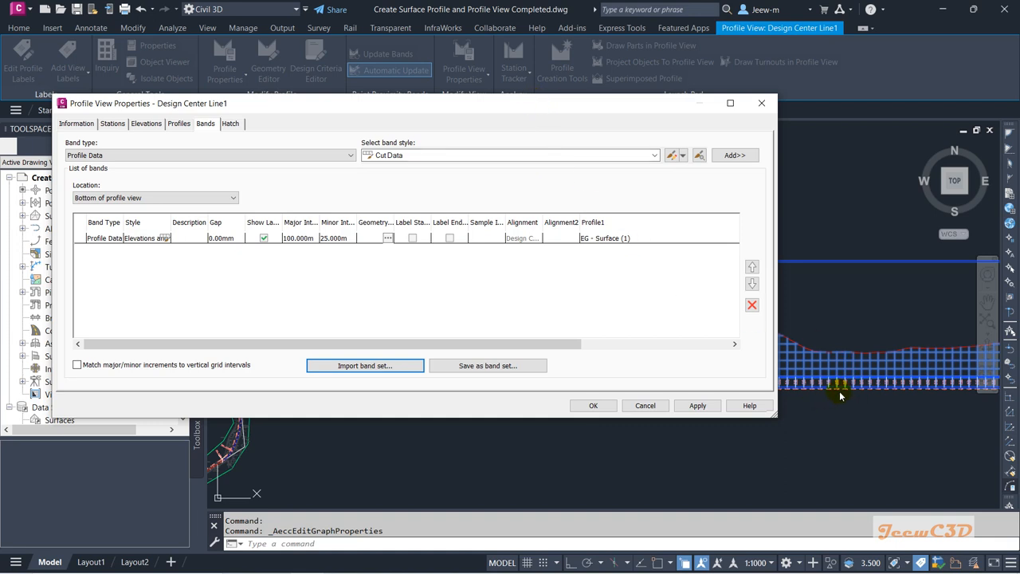
{"action": "mouse_move", "coordinate": [478, 166]}
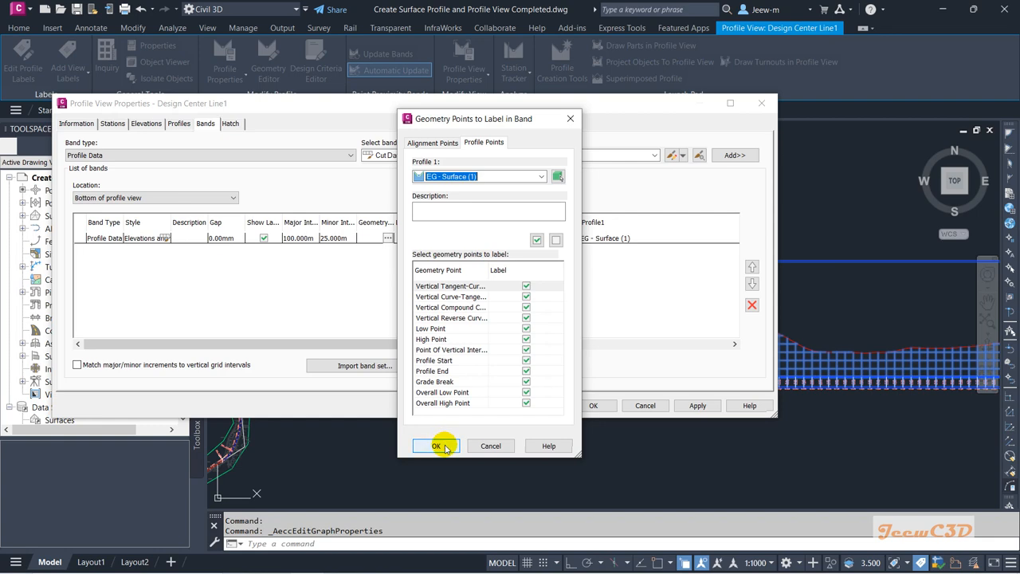
- Select the Cut Data band below the Elevations band, spaced with a 12.5 mm gap
{"action": "left_click", "coordinate": [435, 446]}
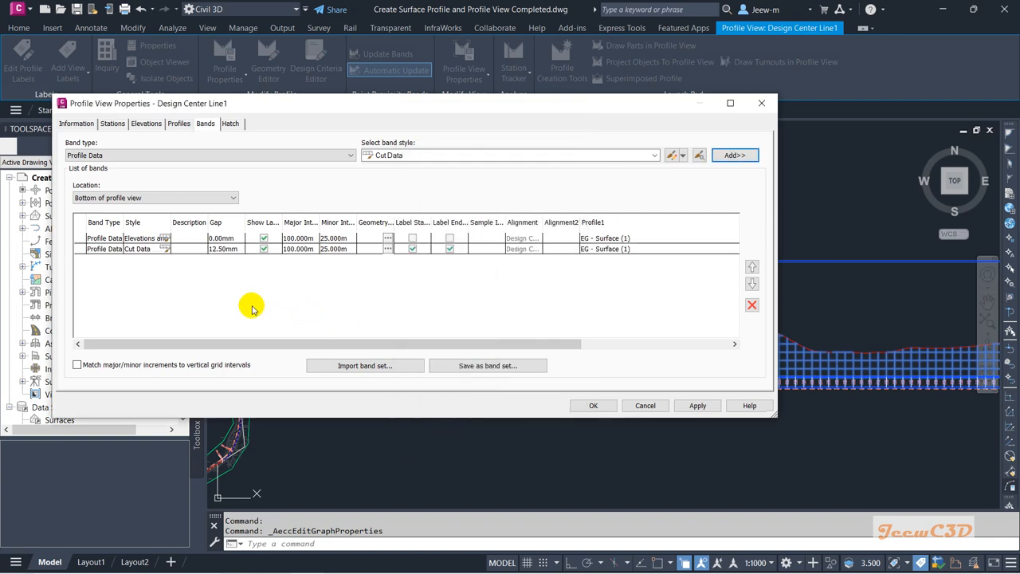
{"action": "mouse_move", "coordinate": [213, 263]}
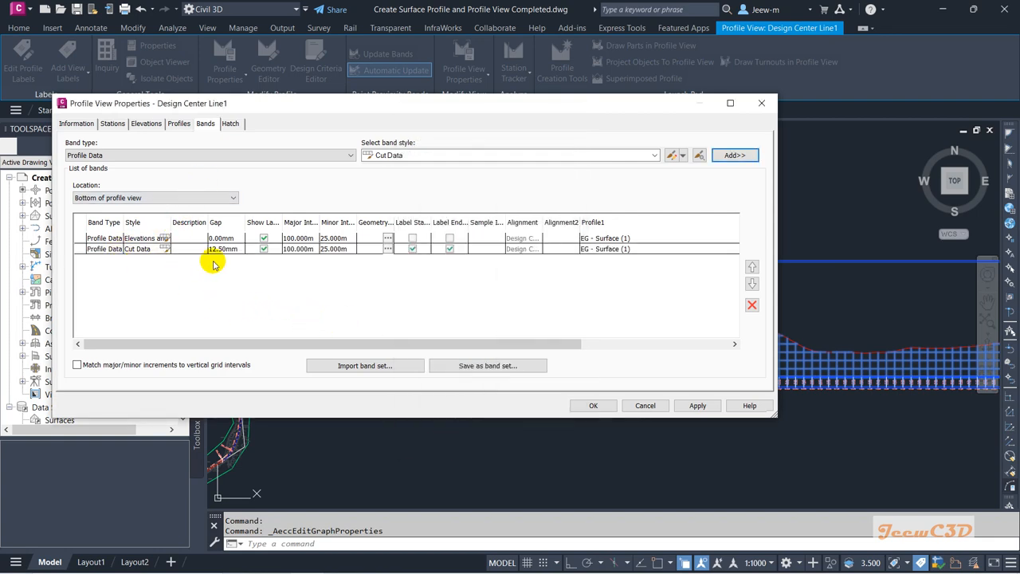
{"action": "left_click", "coordinate": [223, 249]}
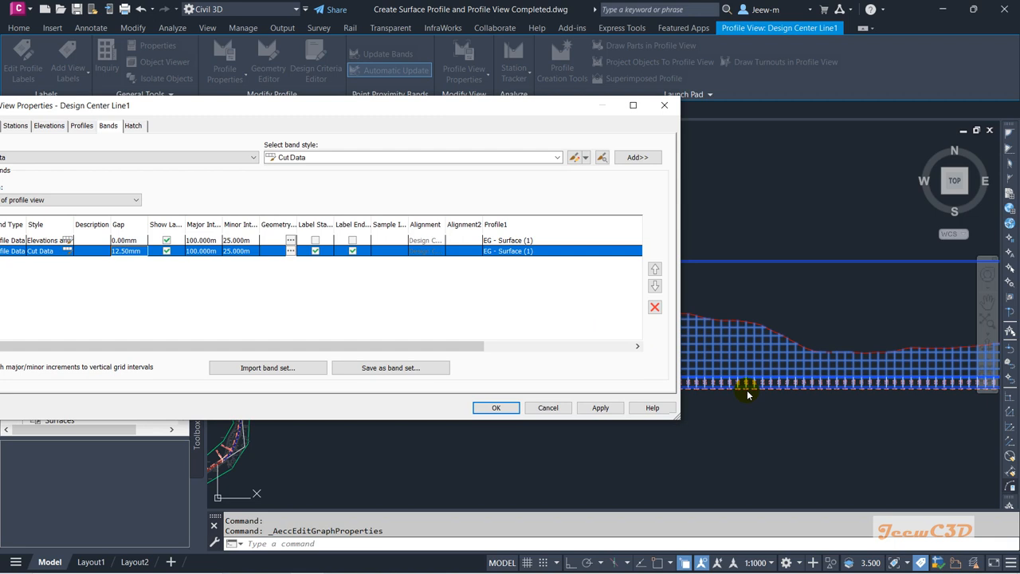
{"action": "mouse_move", "coordinate": [745, 403]}
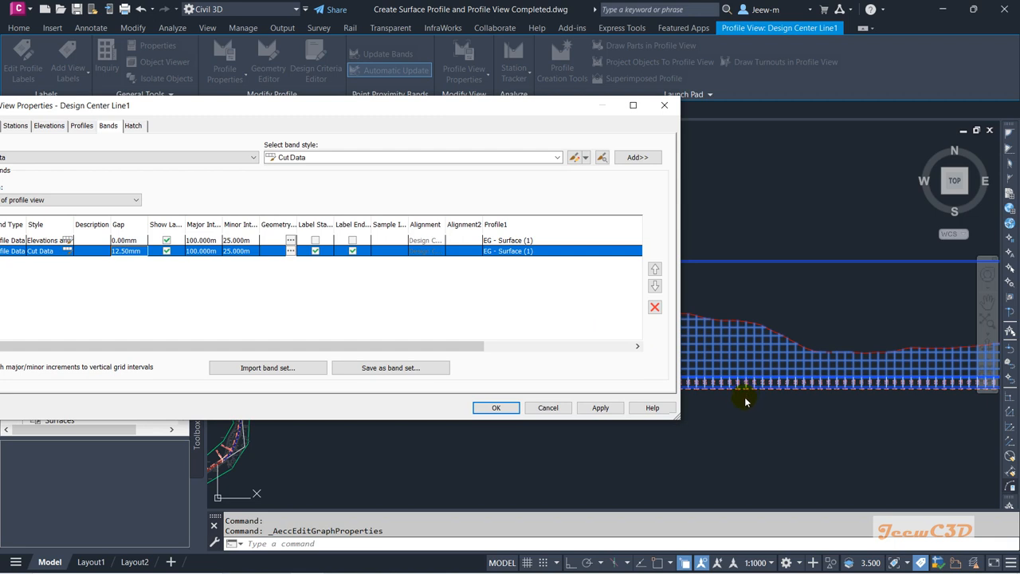
{"action": "mouse_move", "coordinate": [762, 404]}
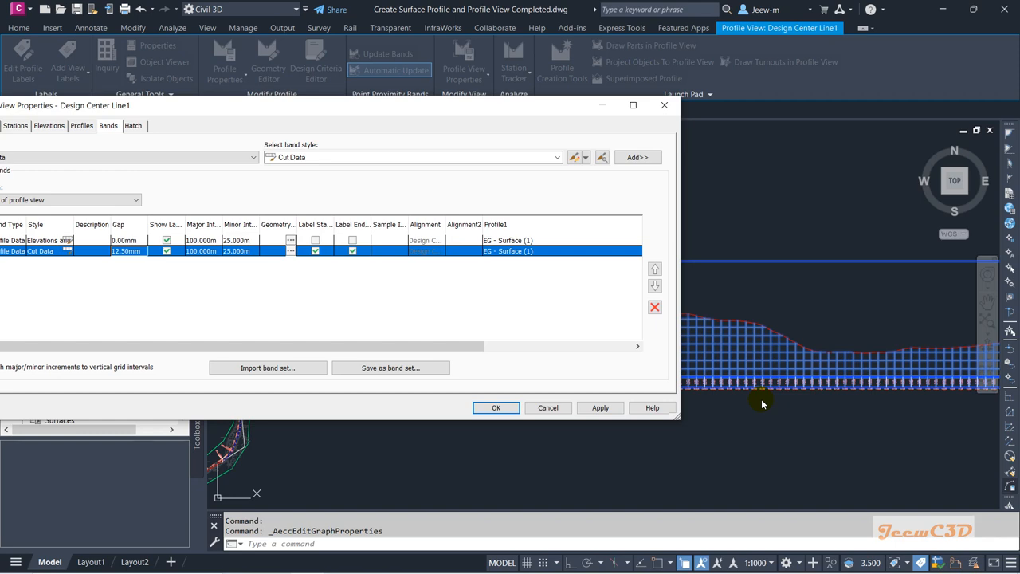
{"action": "mouse_move", "coordinate": [279, 125]}
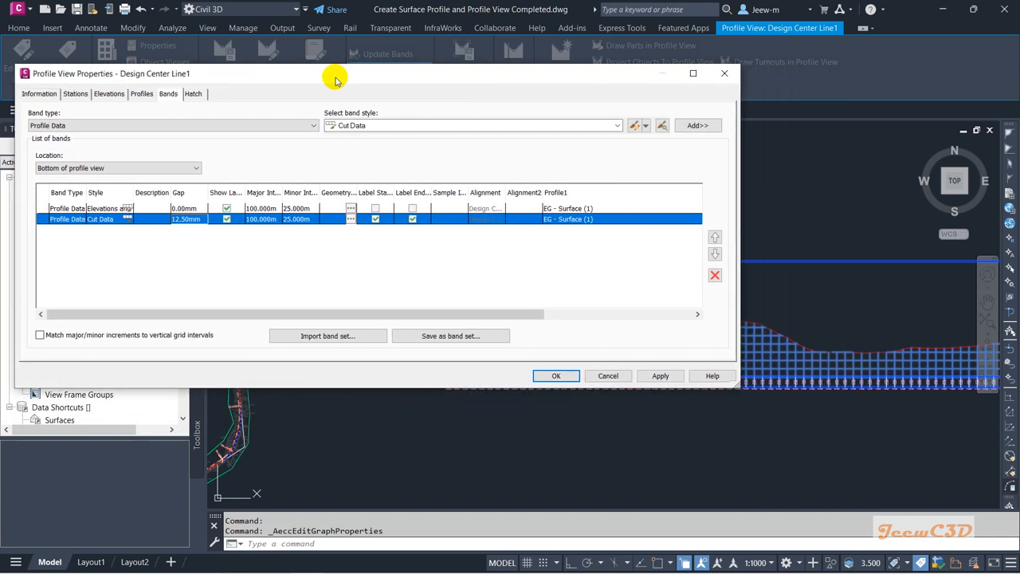
- Set the Elevations band's major interval to 20.000m and edit the minor interval
{"action": "left_click", "coordinate": [186, 219]}
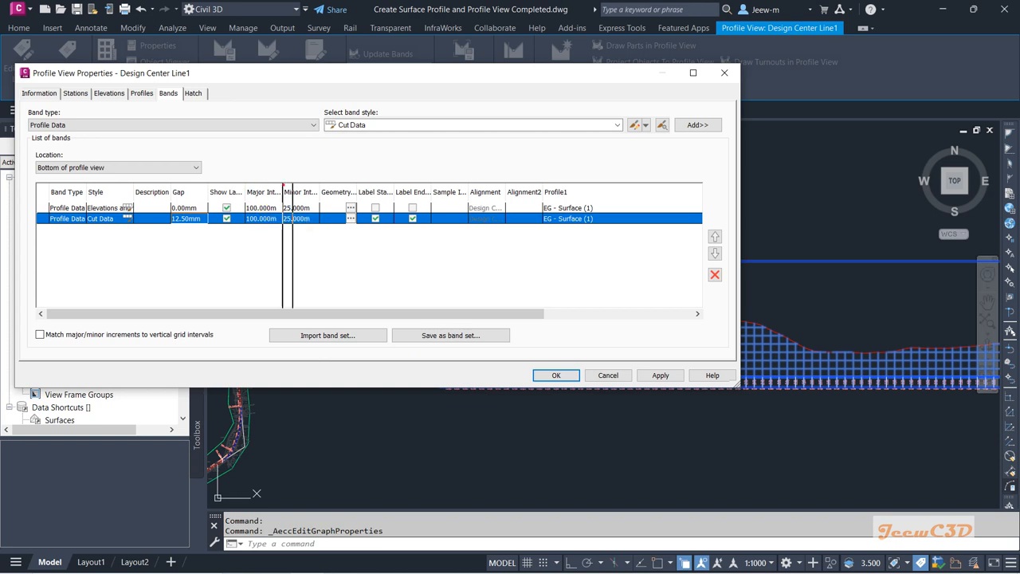
{"action": "left_click", "coordinate": [262, 207]}
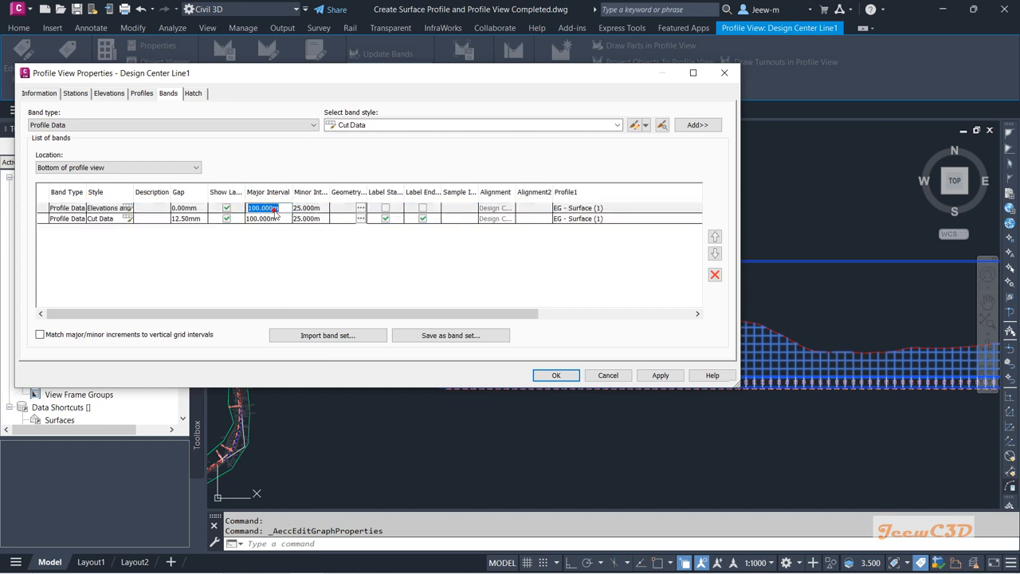
{"action": "type", "text": "20.000m"}
{"action": "left_click", "coordinate": [310, 208]}
{"action": "type", "text": "10"}
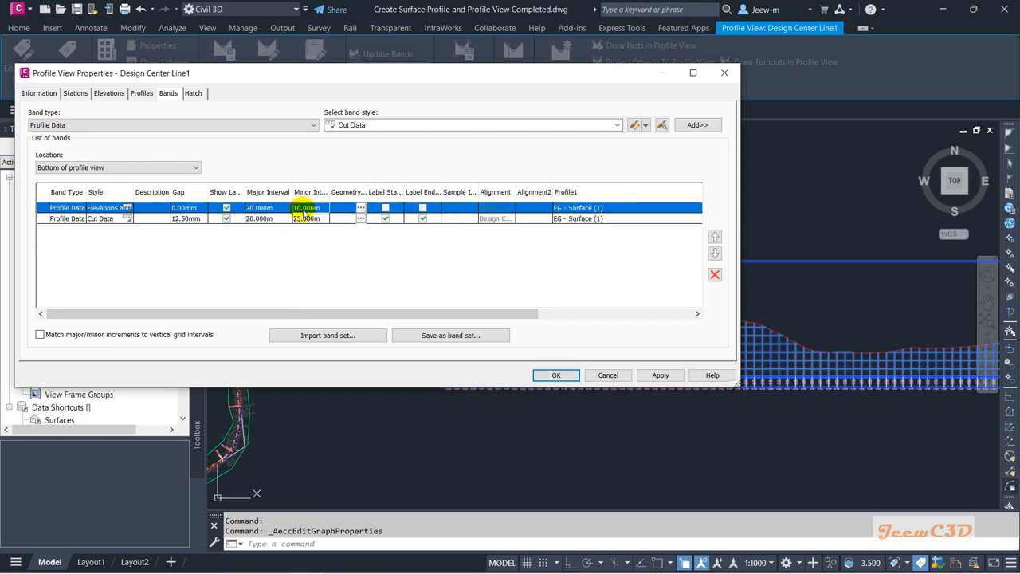
{"action": "left_click", "coordinate": [309, 219]}
{"action": "type", "text": "10"}
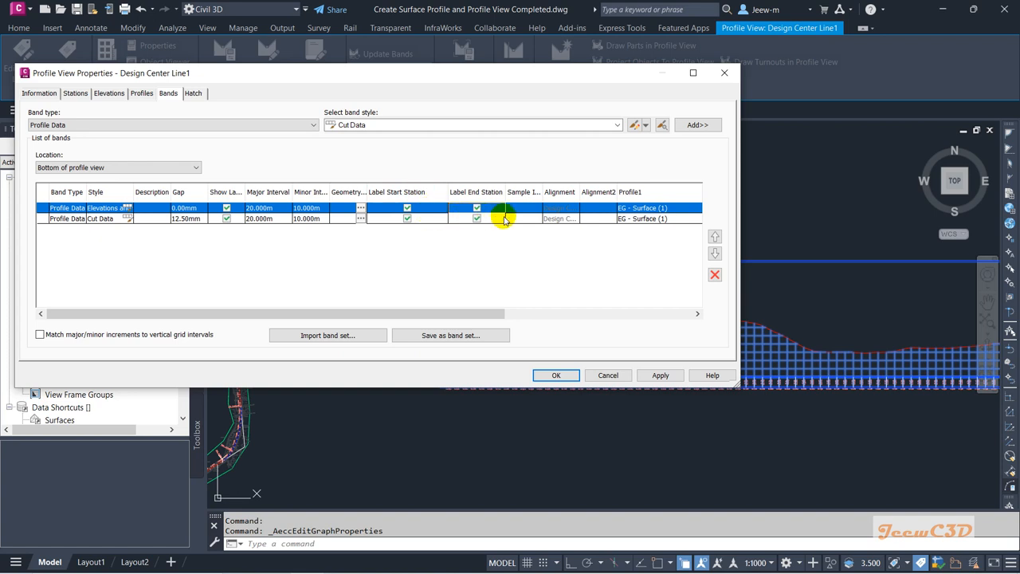
{"action": "mouse_move", "coordinate": [505, 226]}
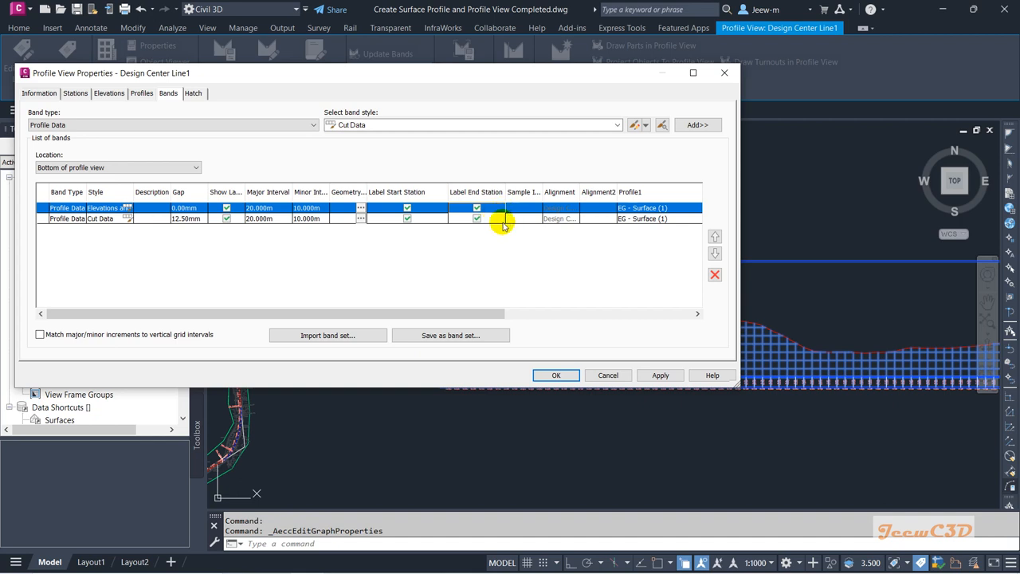
{"action": "mouse_move", "coordinate": [504, 231]}
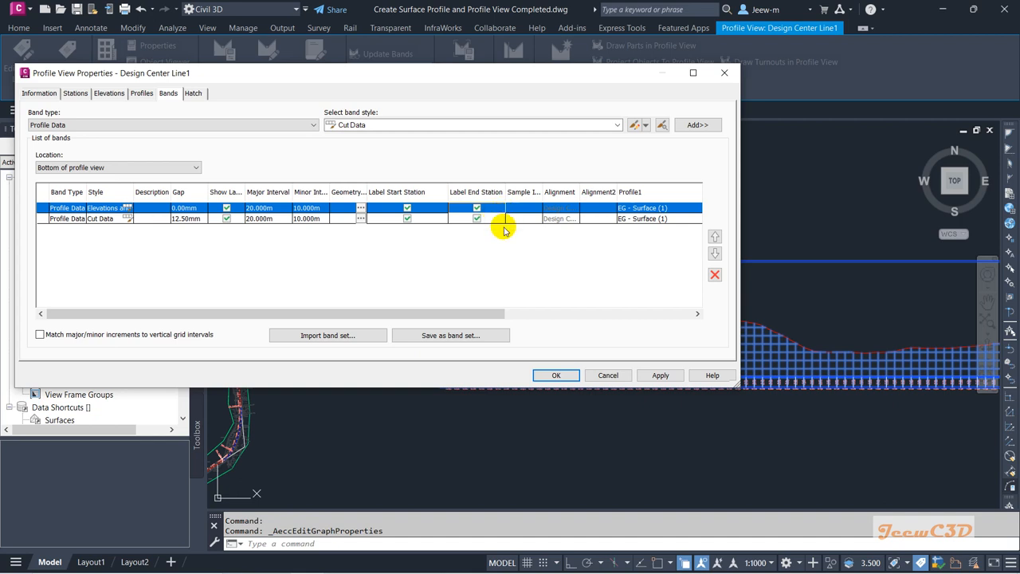
{"action": "mouse_move", "coordinate": [550, 256]}
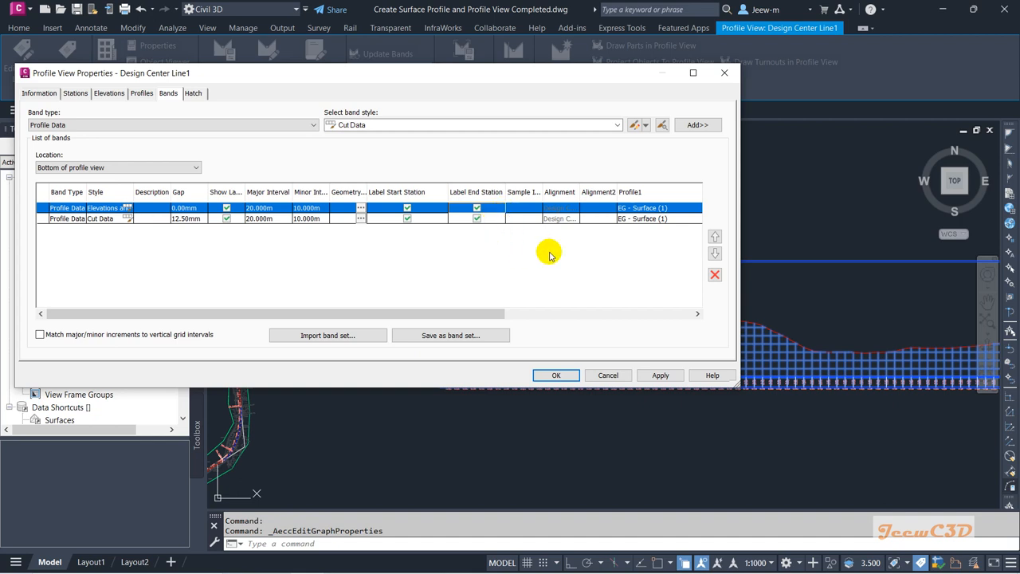
- Apply the band changes and close Profile View Properties
{"action": "left_click", "coordinate": [556, 375]}
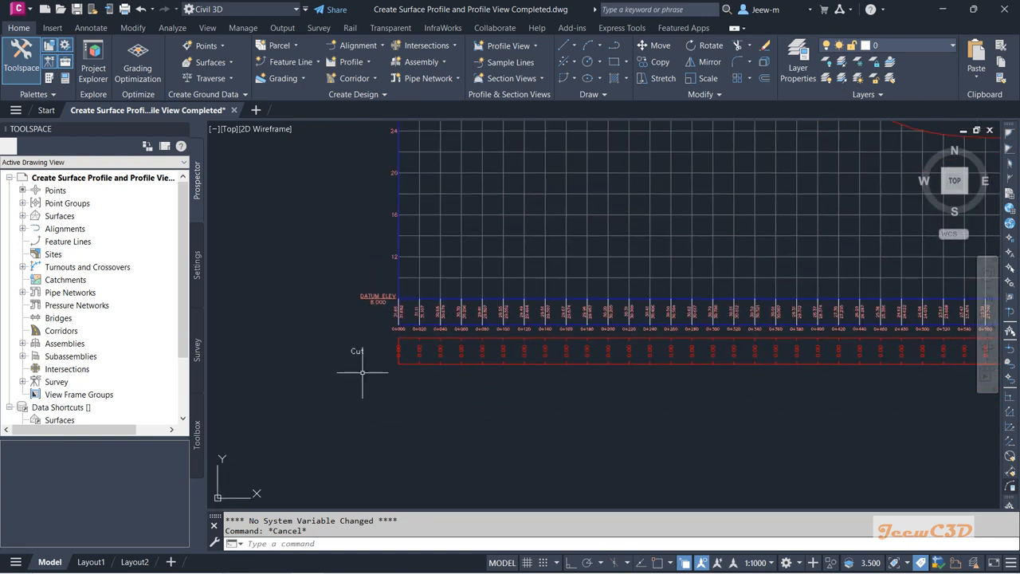
{"action": "mouse_move", "coordinate": [436, 383]}
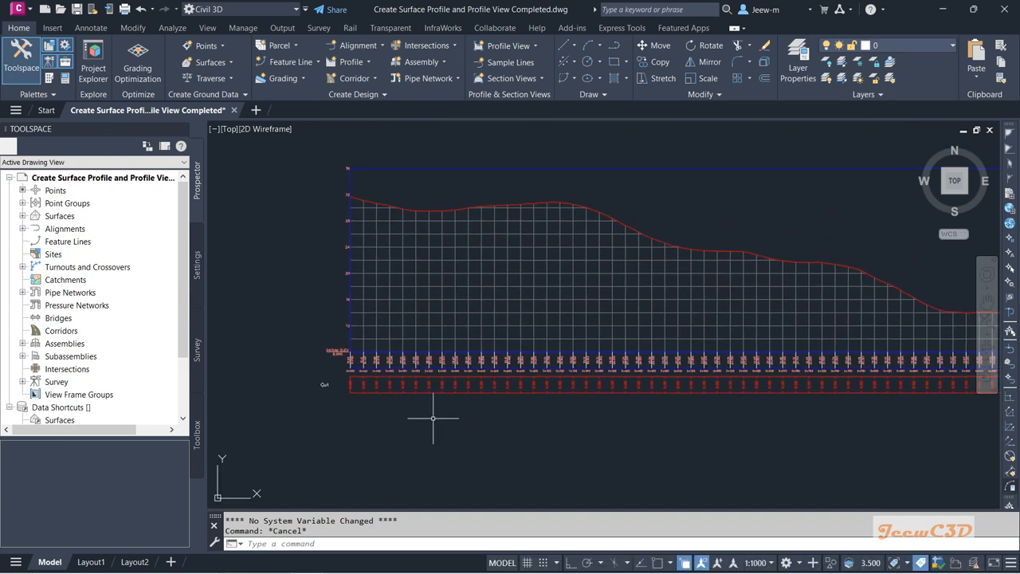
{"action": "mouse_move", "coordinate": [432, 217]}
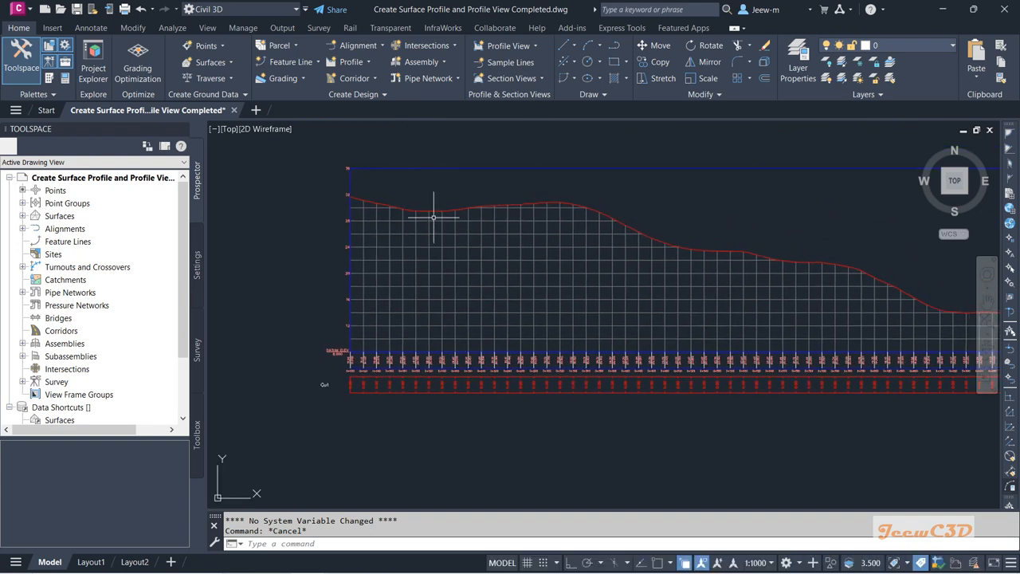
{"action": "mouse_move", "coordinate": [445, 231]}
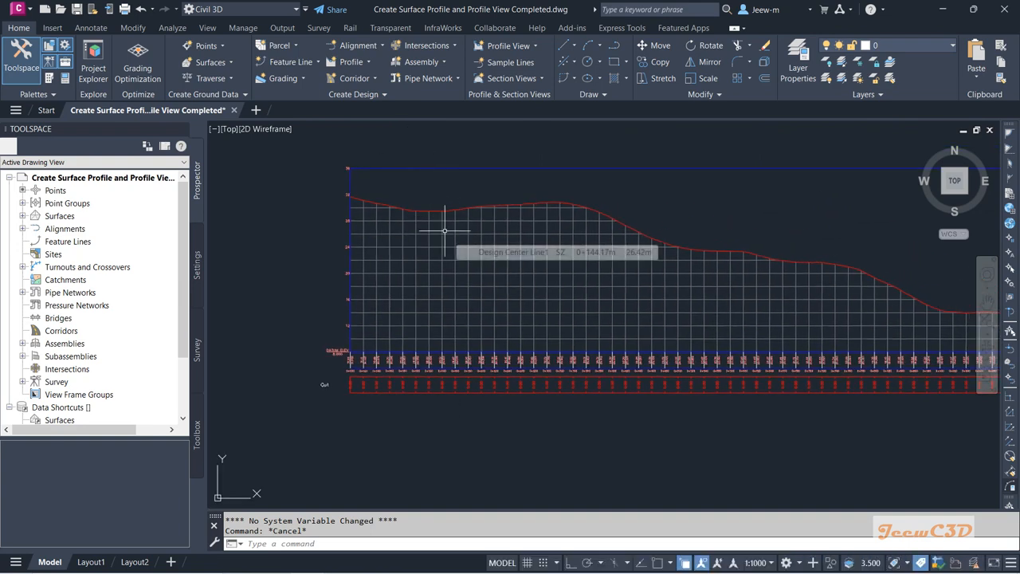
{"action": "mouse_move", "coordinate": [447, 251]}
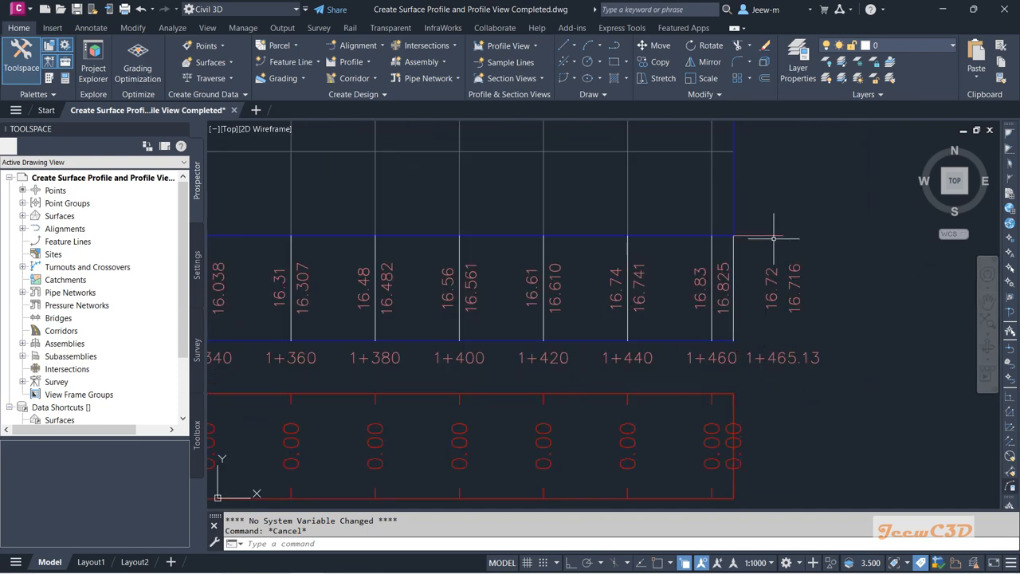
{"action": "mouse_move", "coordinate": [761, 349]}
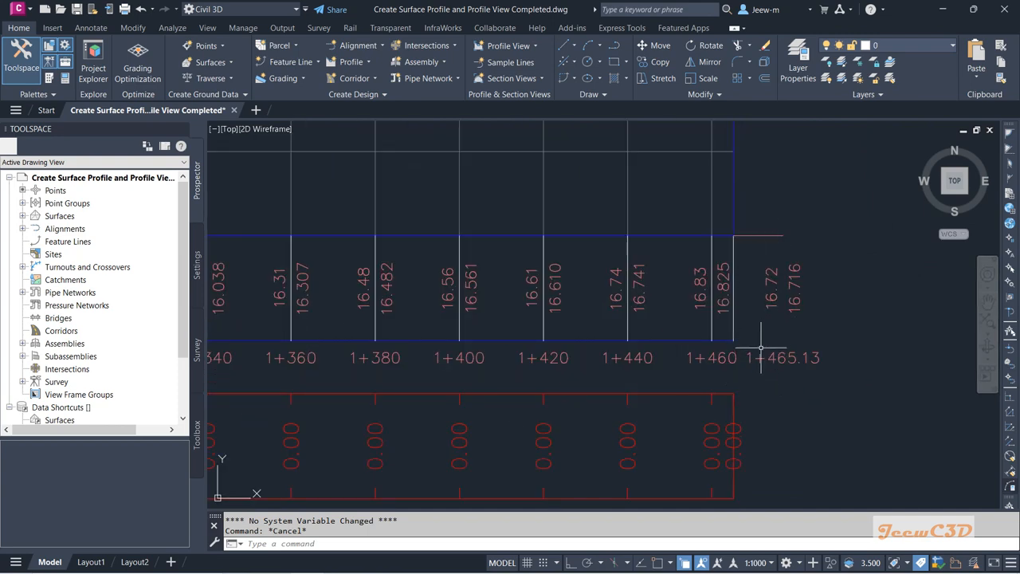
{"action": "mouse_move", "coordinate": [676, 376]}
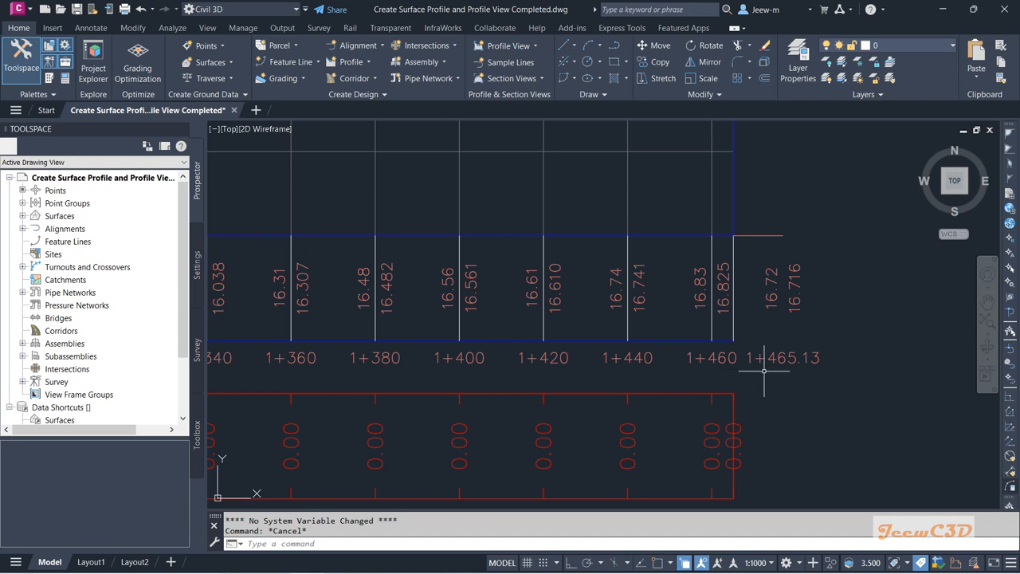
{"action": "mouse_move", "coordinate": [803, 371]}
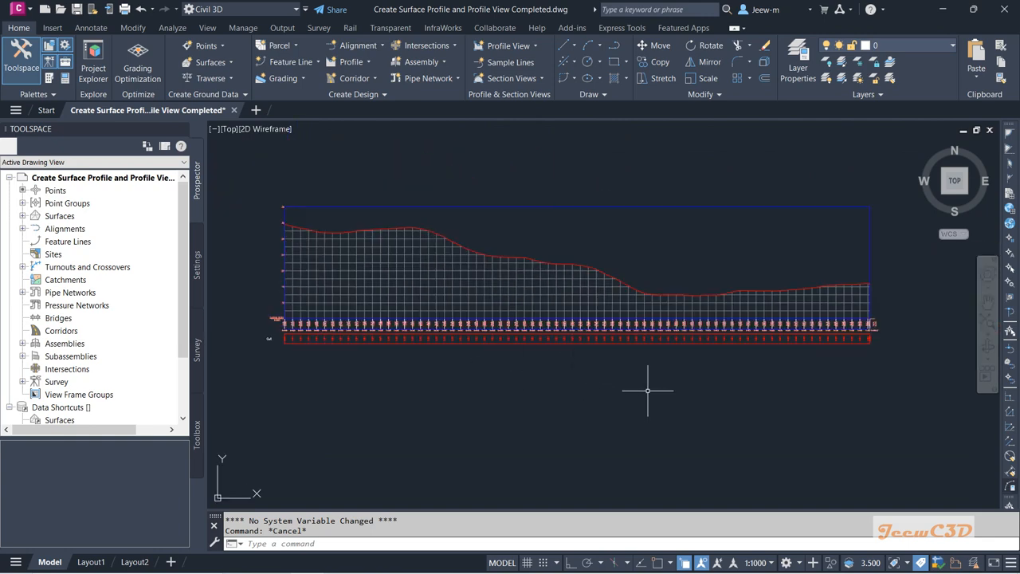
{"action": "mouse_move", "coordinate": [850, 358]}
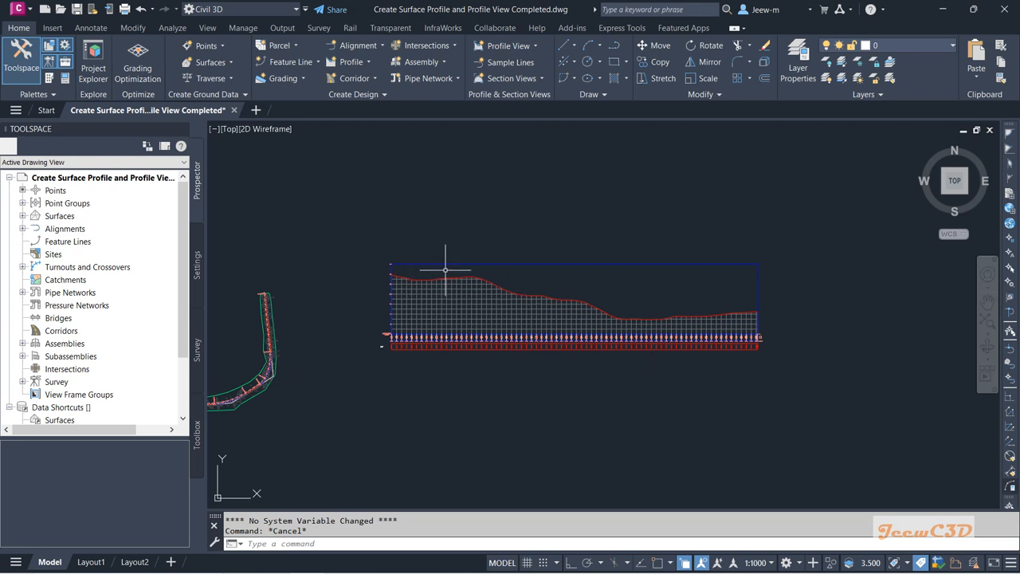
{"action": "mouse_move", "coordinate": [712, 281]}
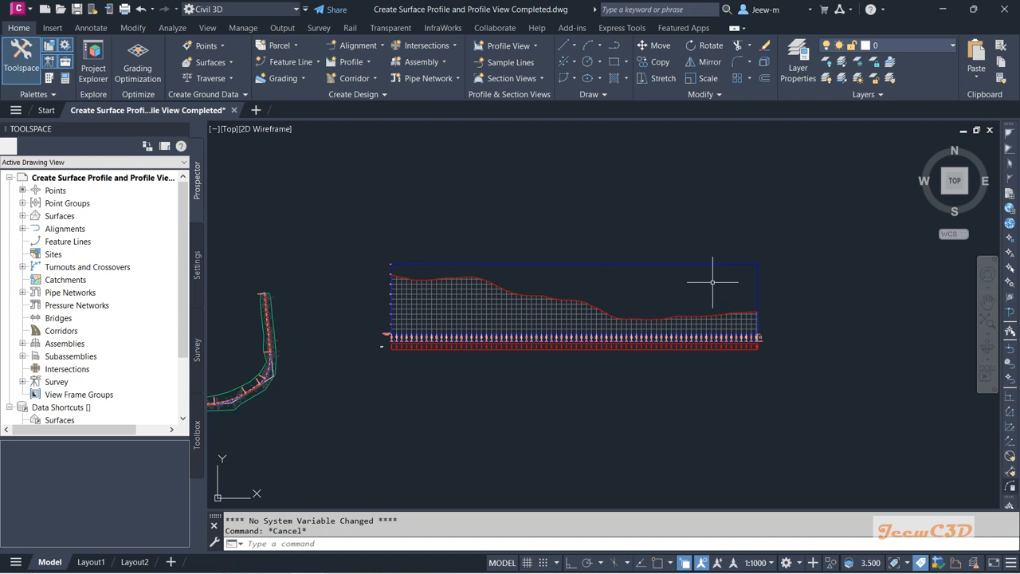